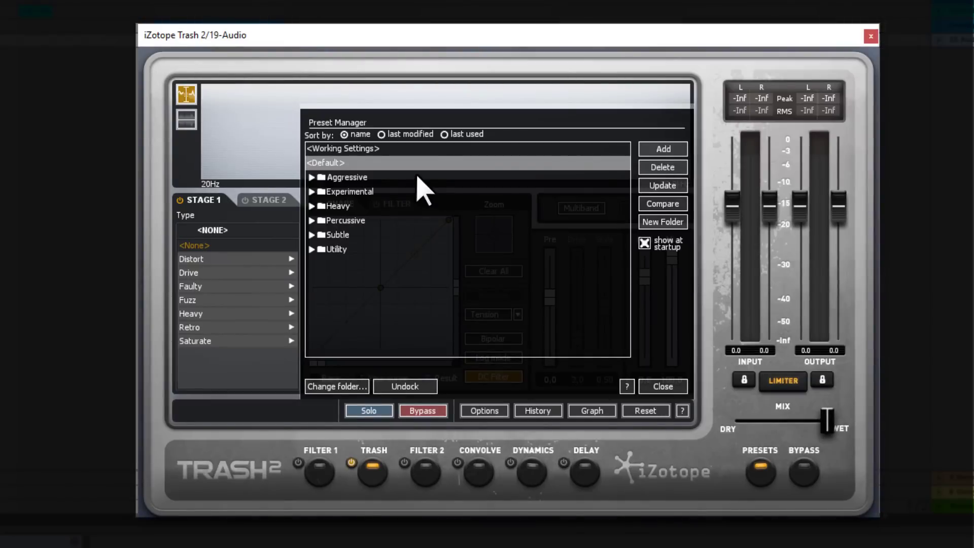
{"action": "mouse_move", "coordinate": [317, 190]}
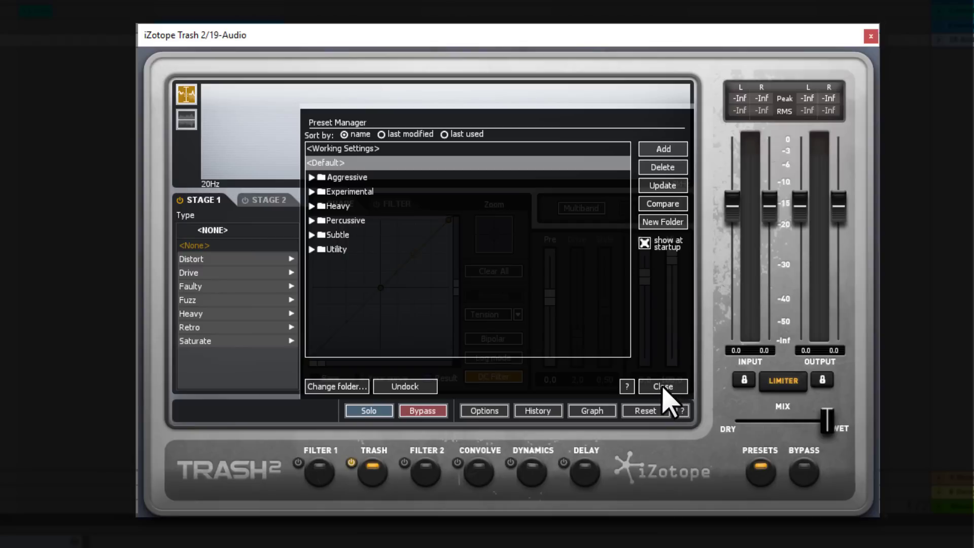
Close the Preset Manager and switch the Filter 1 module on.
{"action": "left_click", "coordinate": [661, 385]}
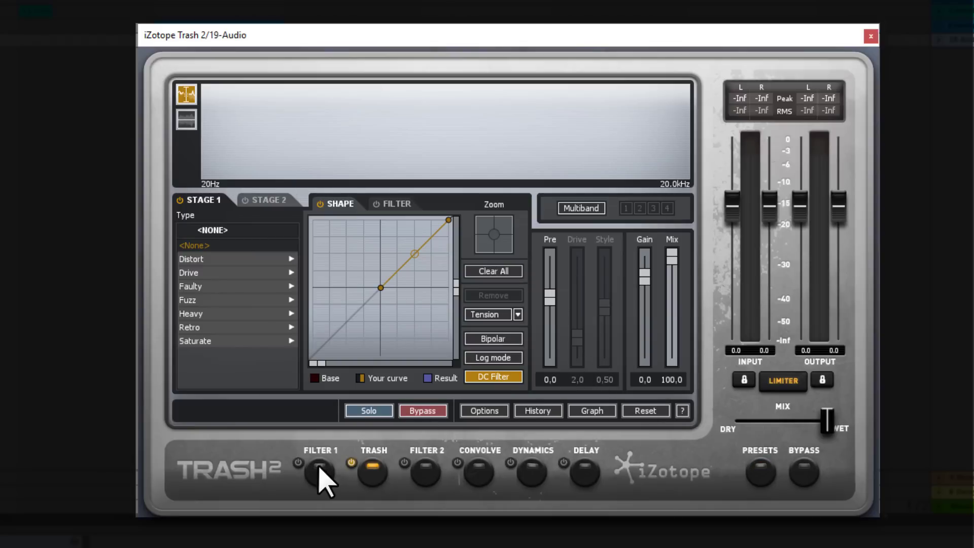
{"action": "left_click", "coordinate": [475, 473]}
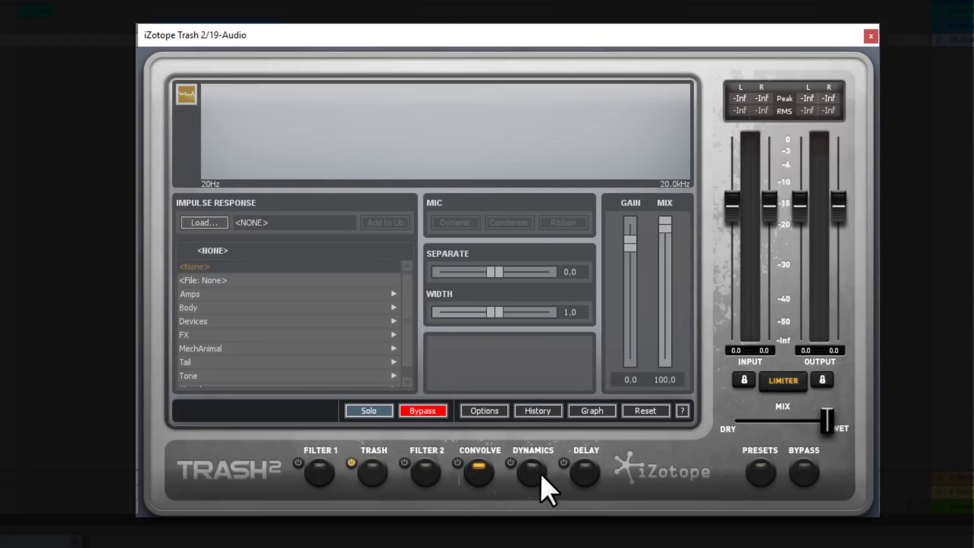
{"action": "left_click", "coordinate": [319, 471]}
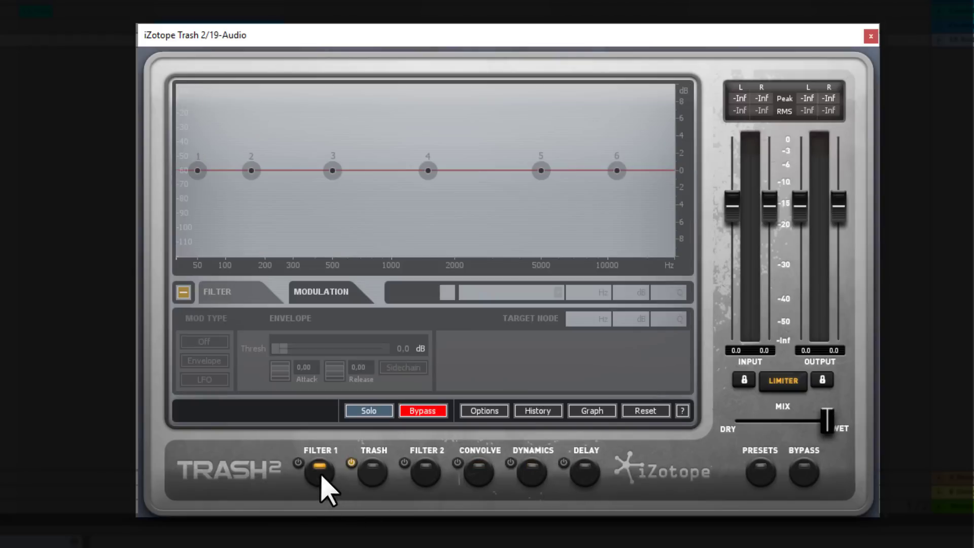
{"action": "left_click", "coordinate": [422, 411]}
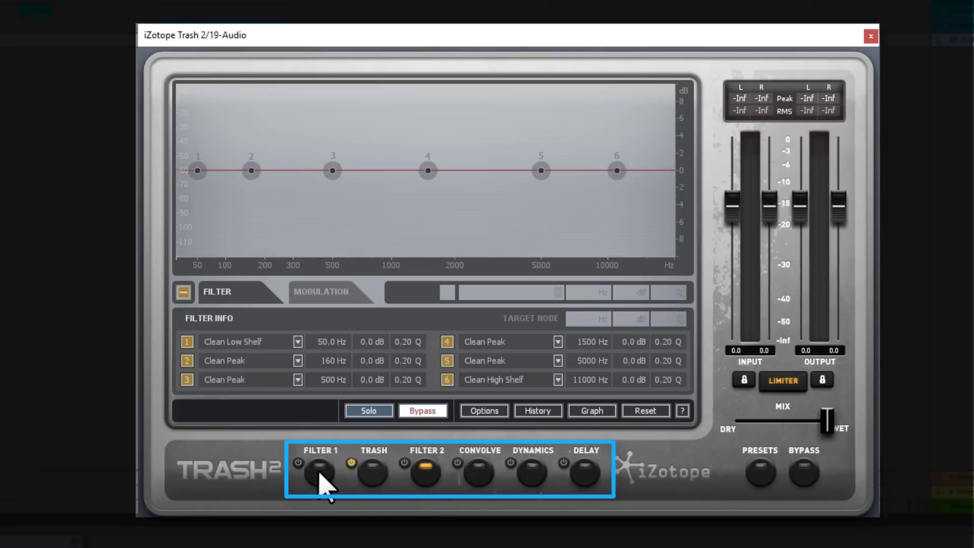
{"action": "left_click", "coordinate": [321, 473]}
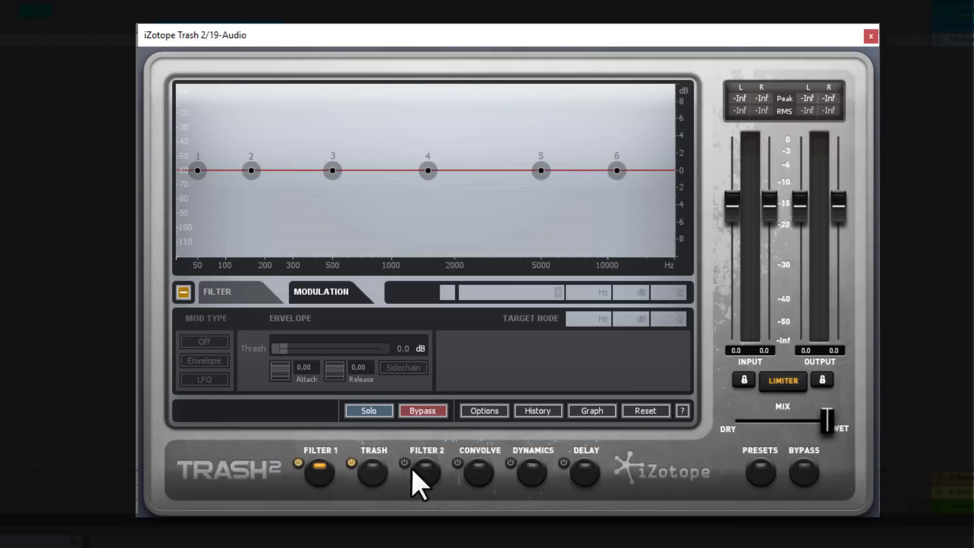
Browse the Trash, Convolve, Dynamics and Delay modules, ending on Convolve's empty impulse editor.
{"action": "left_click", "coordinate": [372, 471]}
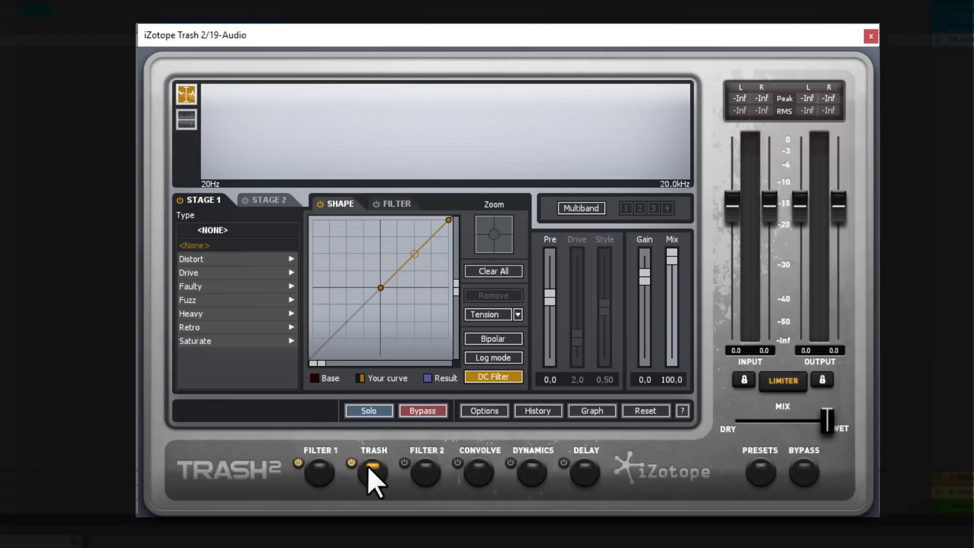
{"action": "left_click", "coordinate": [477, 472]}
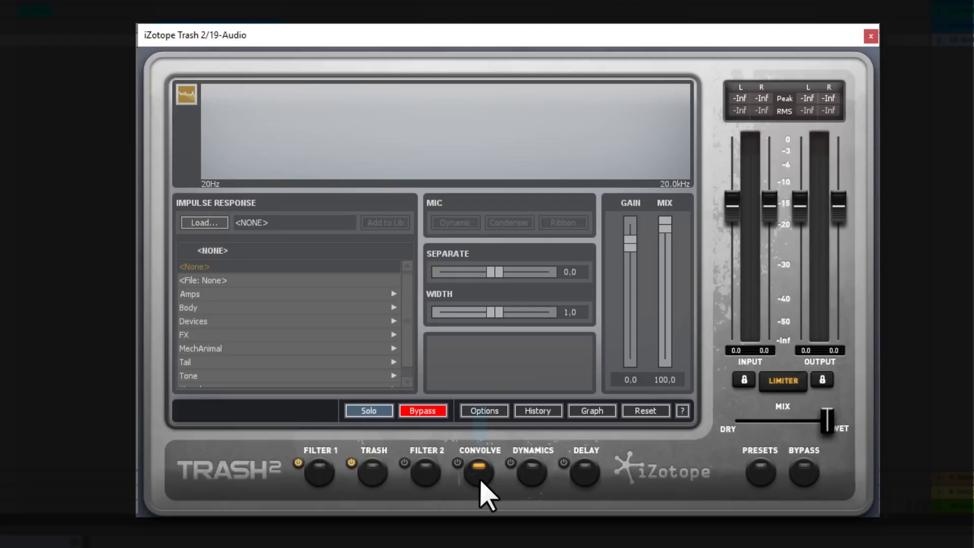
{"action": "left_click", "coordinate": [530, 471]}
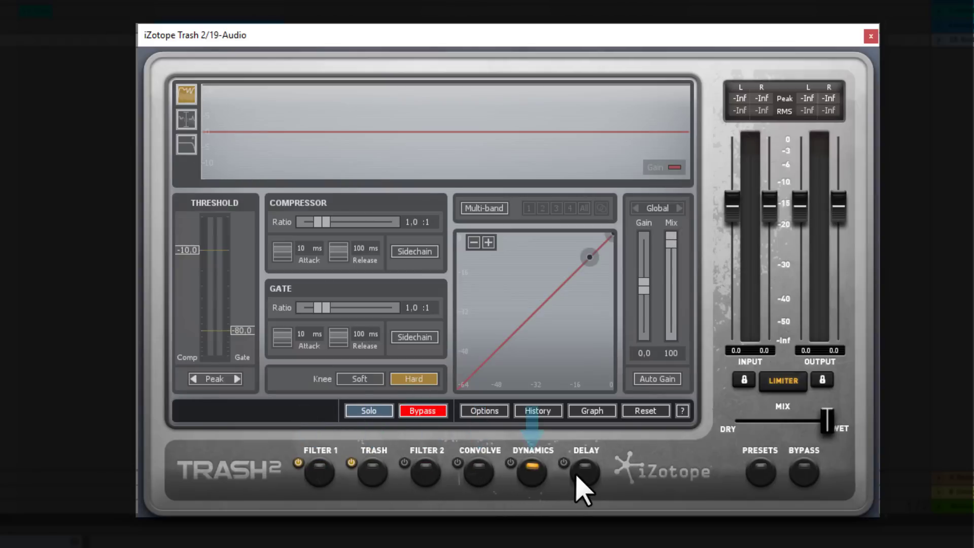
{"action": "left_click", "coordinate": [583, 472]}
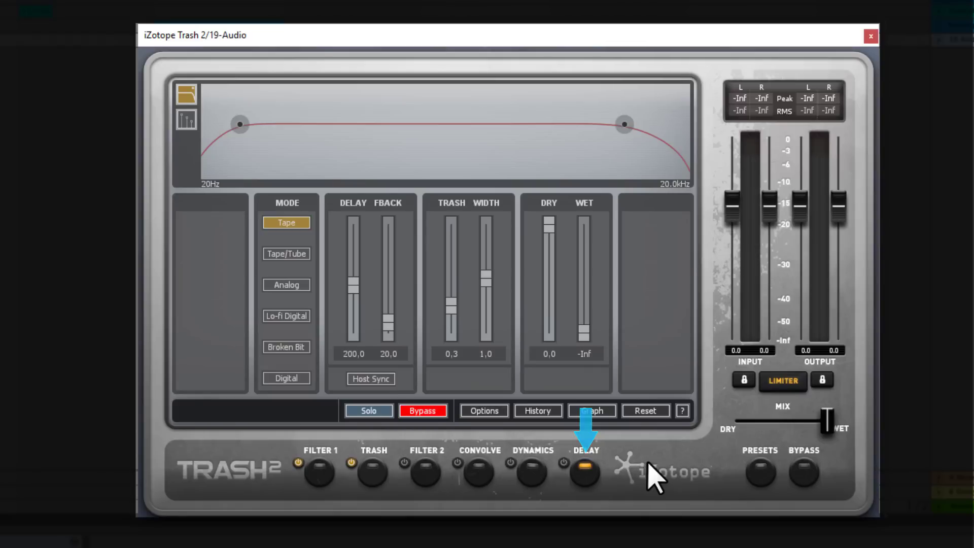
{"action": "left_click", "coordinate": [423, 411]}
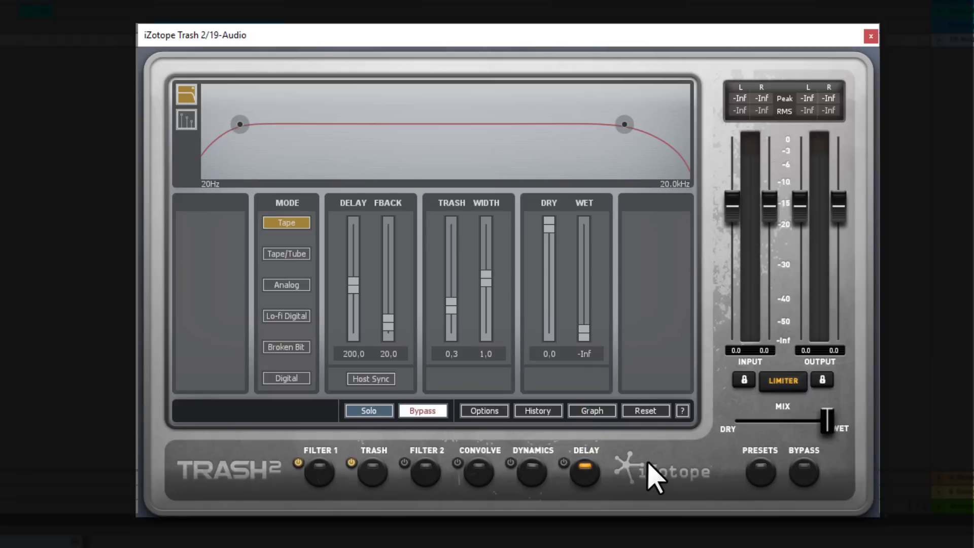
{"action": "mouse_move", "coordinate": [566, 448]}
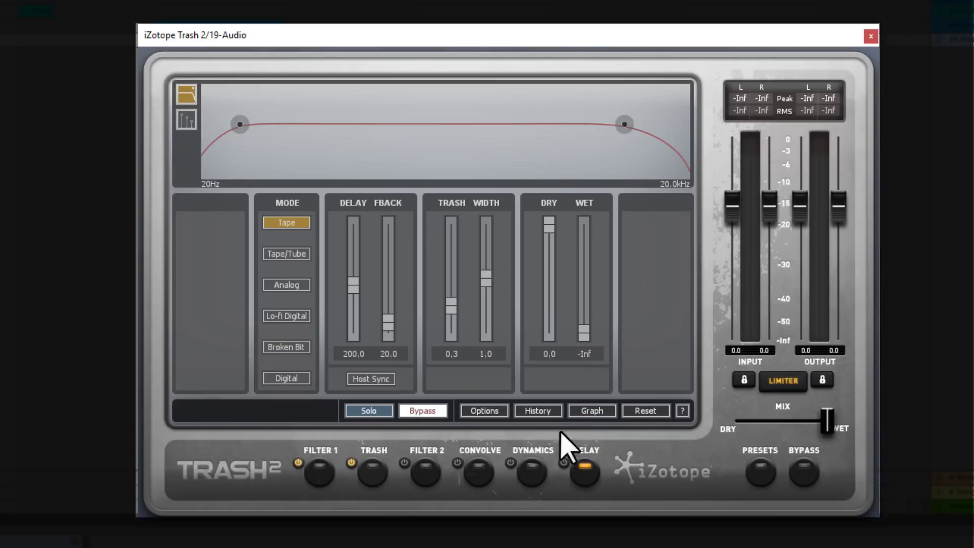
{"action": "left_click", "coordinate": [373, 472]}
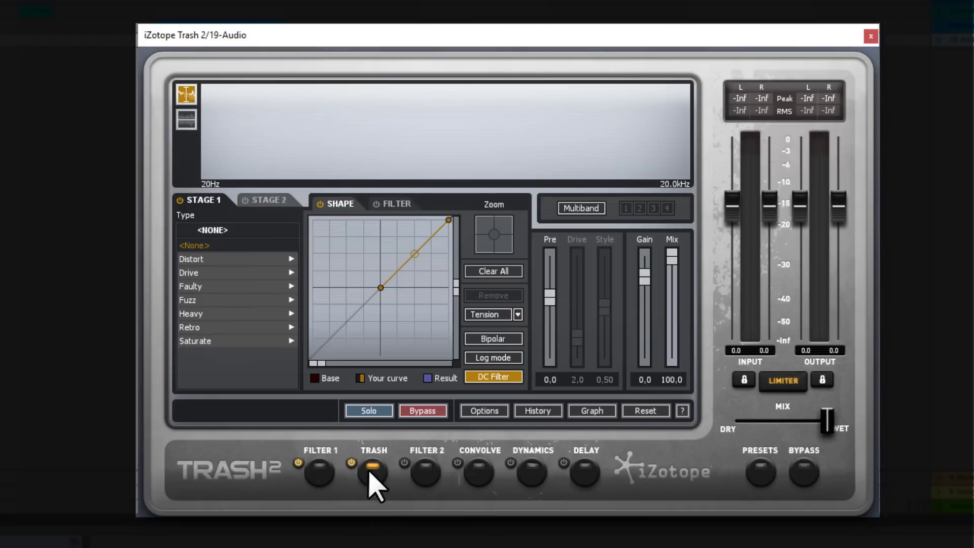
{"action": "left_click", "coordinate": [476, 472]}
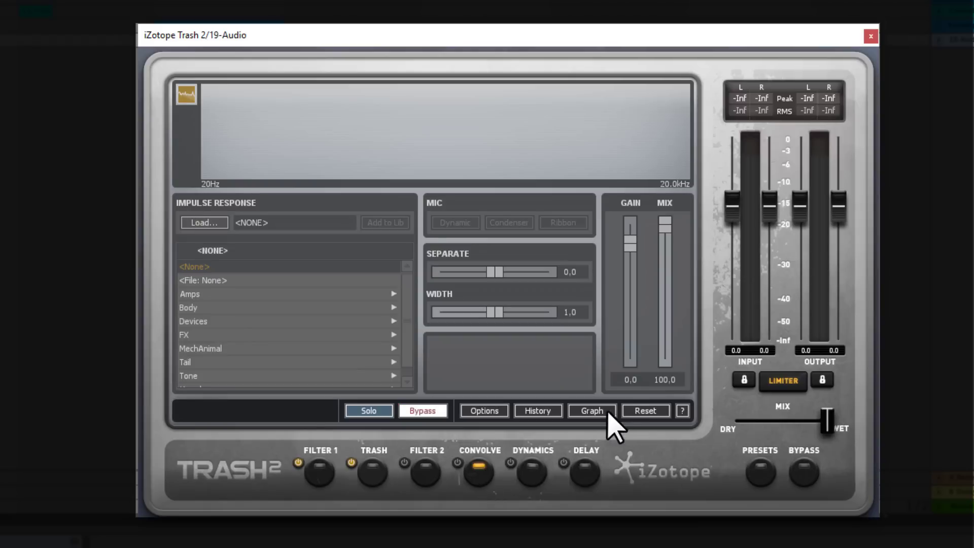
Reorder the signal flow graph to Filter 2, Filter 1, Convolve, Dynamics, Delay, Trash and close it.
{"action": "left_click", "coordinate": [590, 410]}
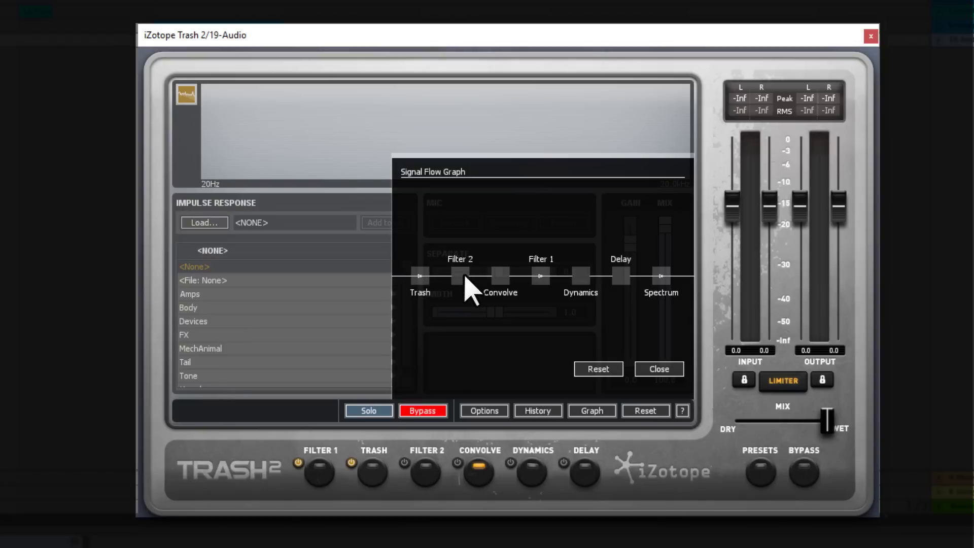
{"action": "mouse_move", "coordinate": [522, 319]}
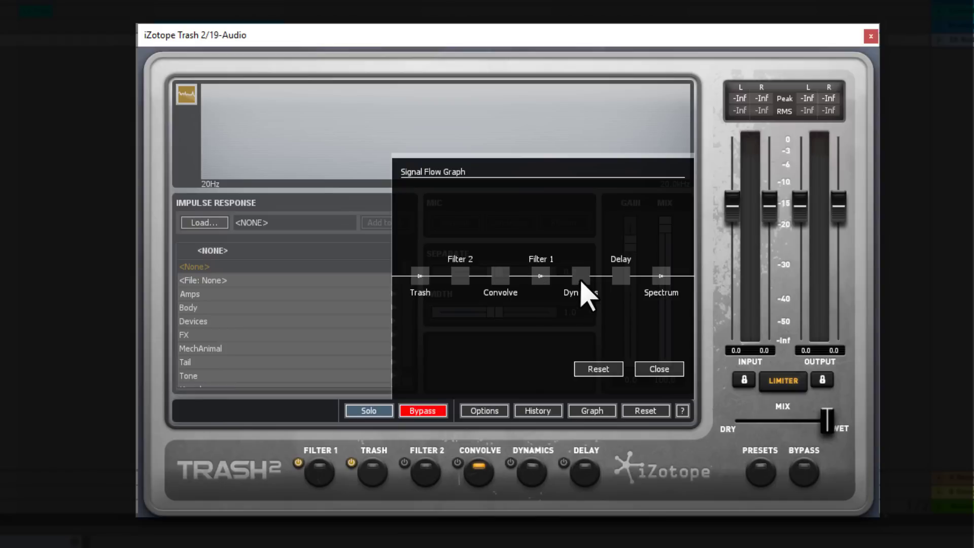
{"action": "left_click", "coordinate": [422, 410]}
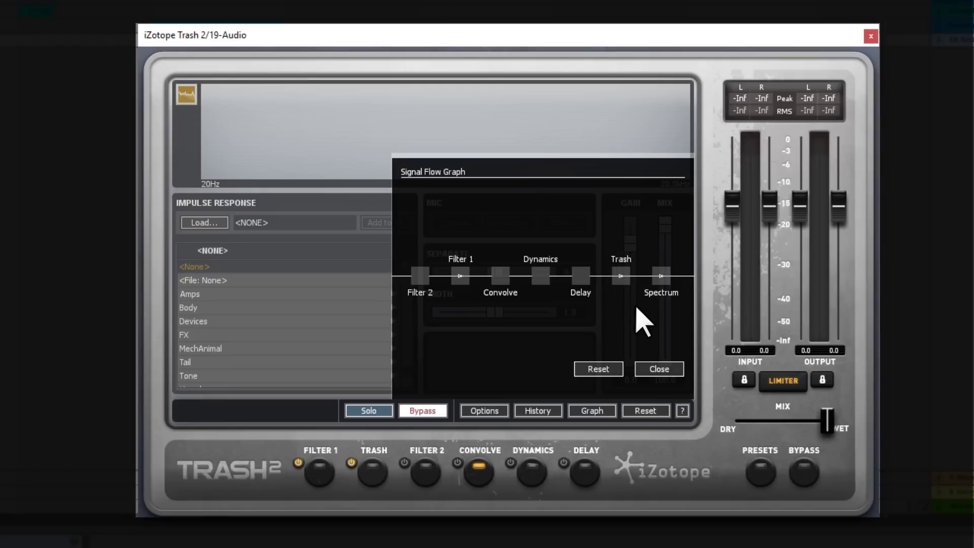
{"action": "left_click", "coordinate": [422, 410]}
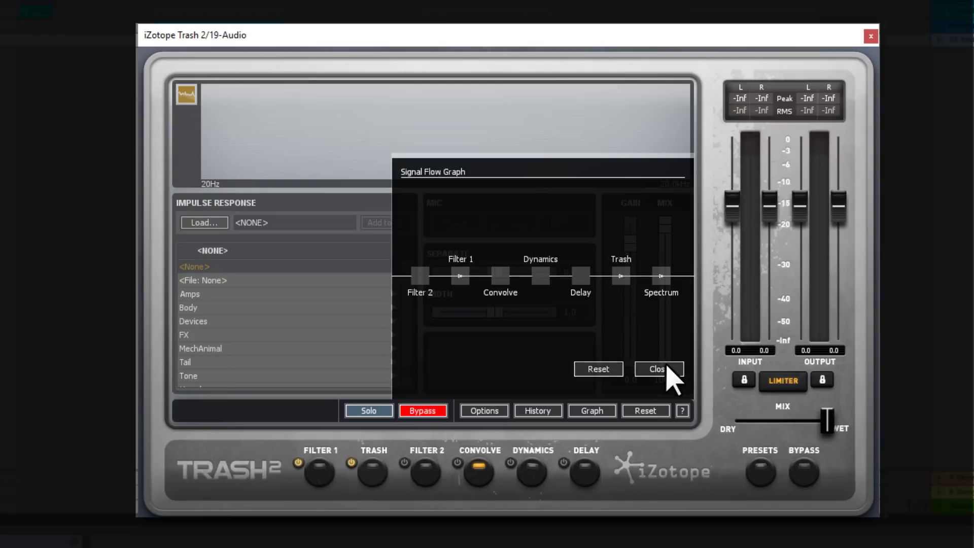
{"action": "left_click", "coordinate": [657, 368]}
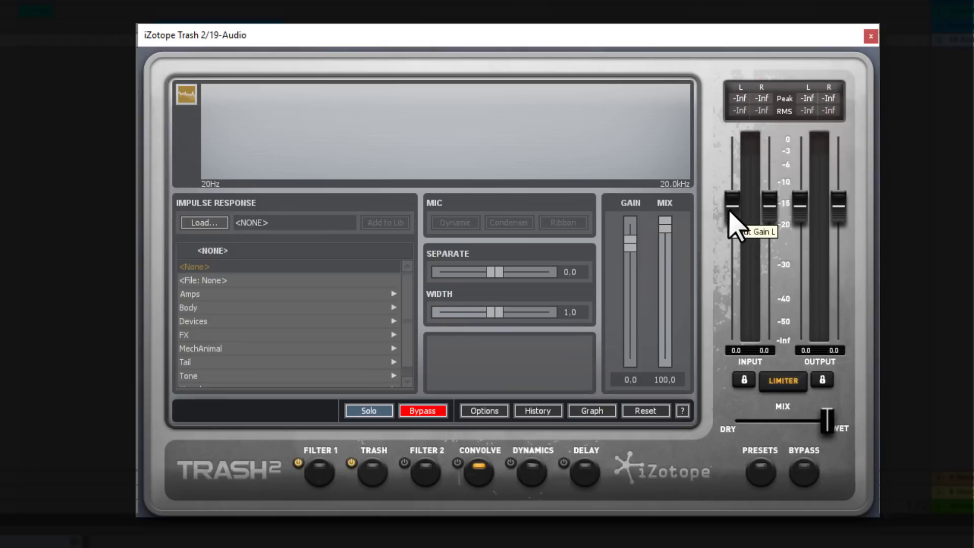
Nudge the input gain up, reset it to 0.0, and show the Trash module's distortion stages.
{"action": "left_click", "coordinate": [422, 411]}
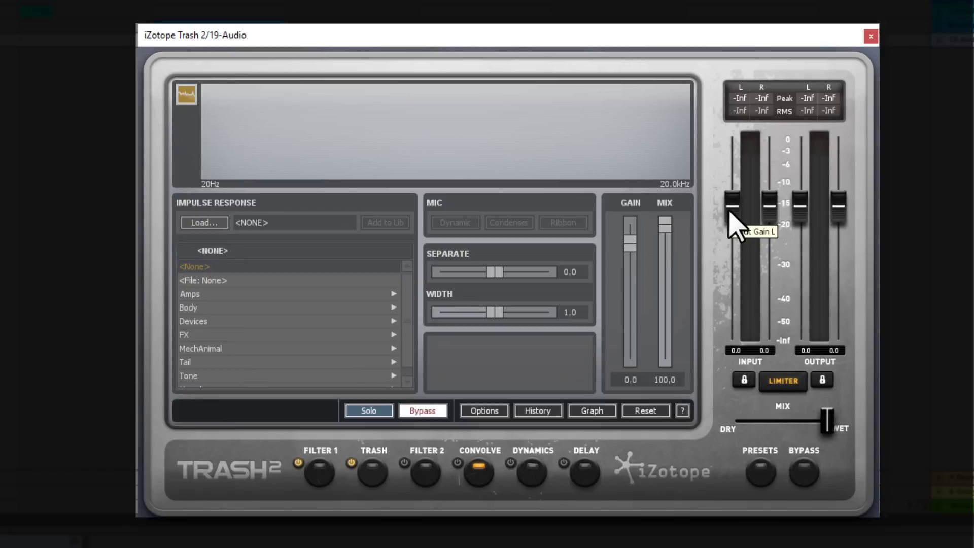
{"action": "left_click", "coordinate": [422, 411]}
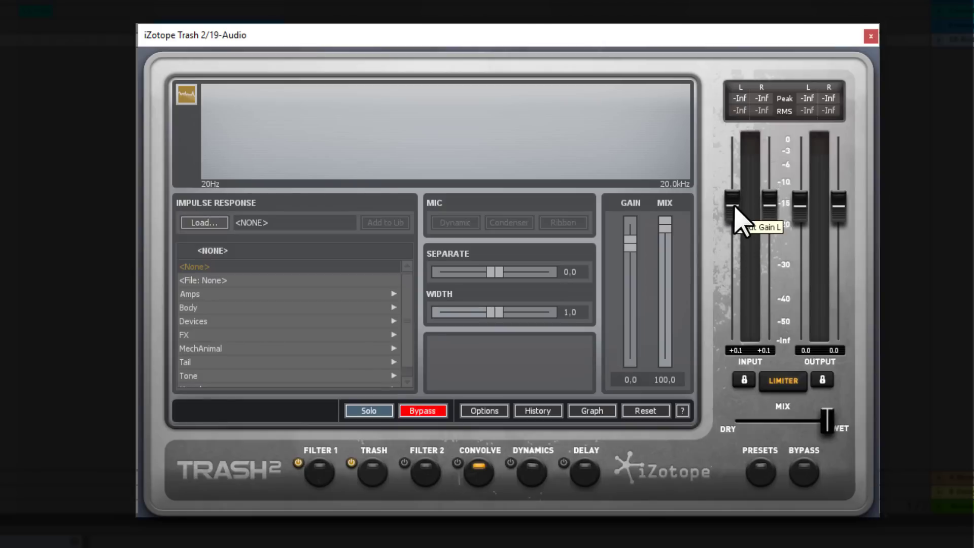
{"action": "left_click", "coordinate": [422, 410]}
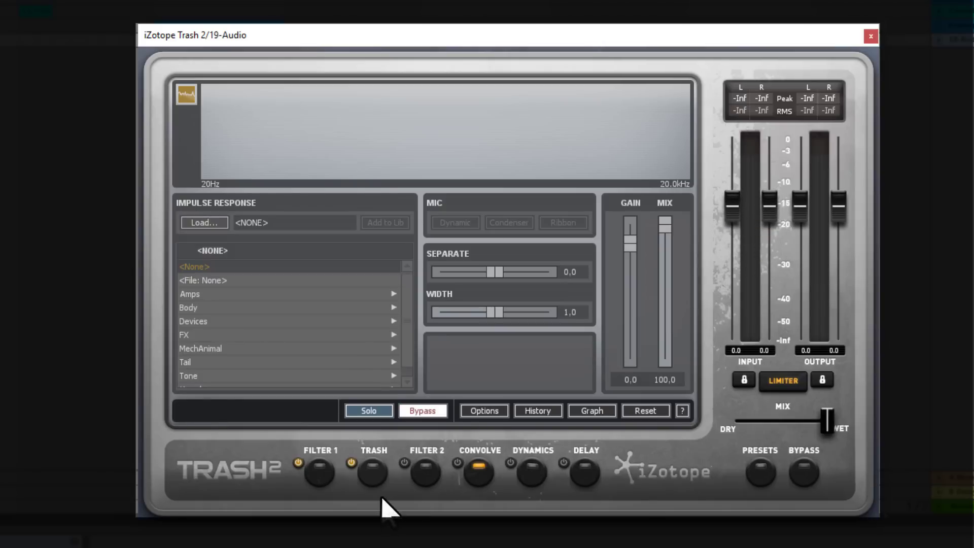
{"action": "left_click", "coordinate": [372, 472]}
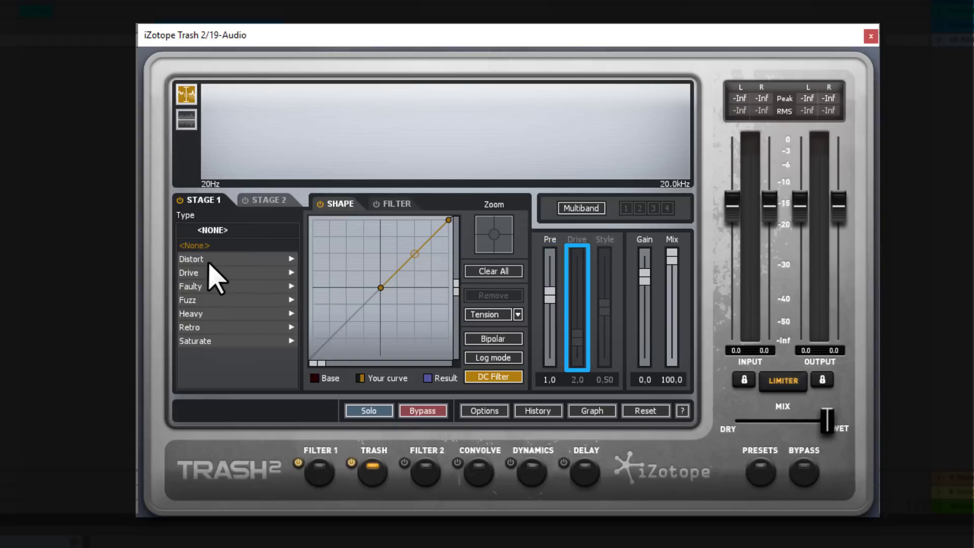
Set Stage 1 to Clip Control with Drive 1.9, mix about halfway, and bypass the effect to compare.
{"action": "left_click", "coordinate": [188, 273]}
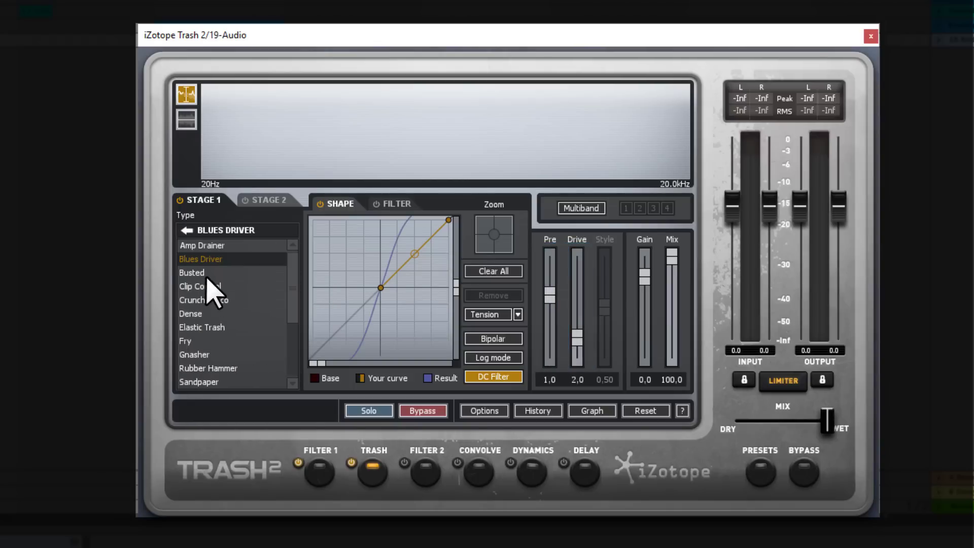
{"action": "left_click", "coordinate": [200, 286]}
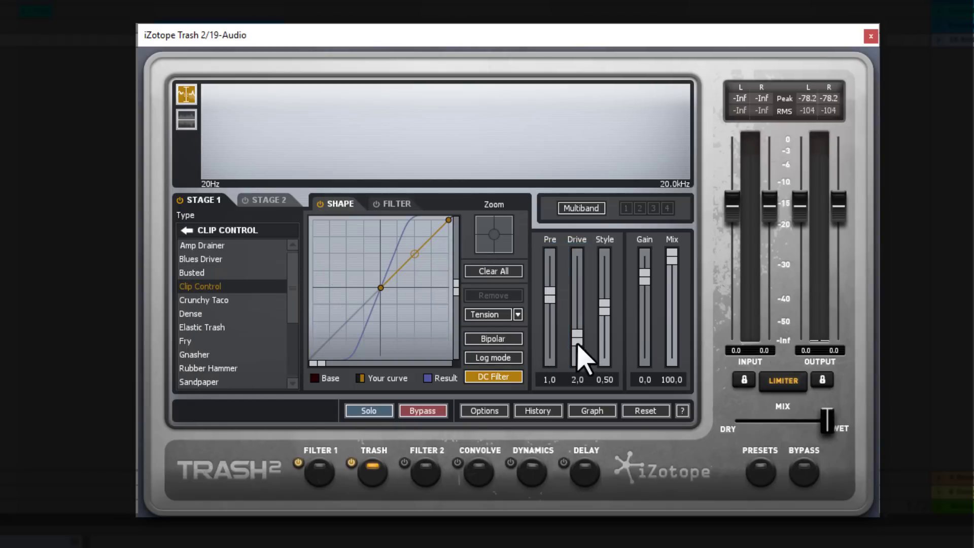
{"action": "left_click_drag", "start_coordinate": [578, 336], "coordinate": [600, 348]}
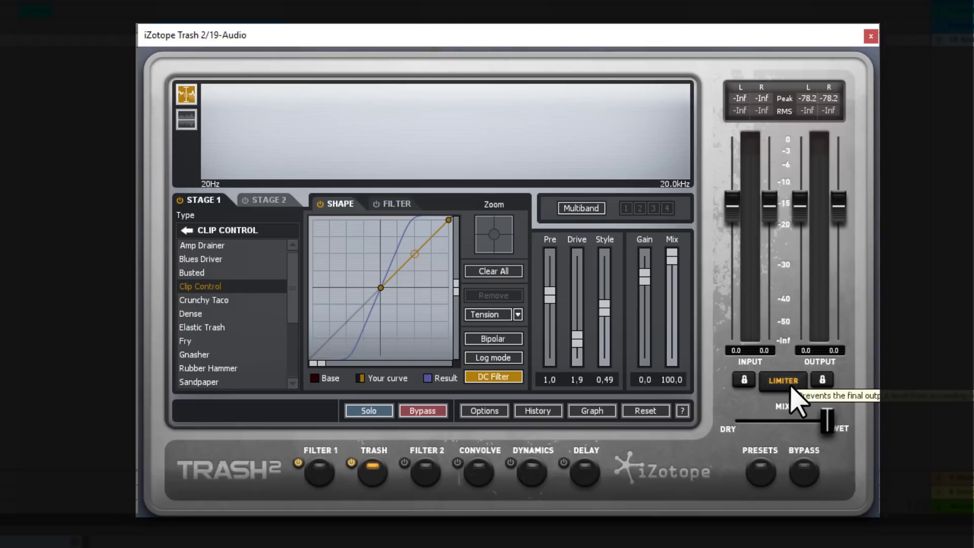
{"action": "left_click", "coordinate": [781, 380]}
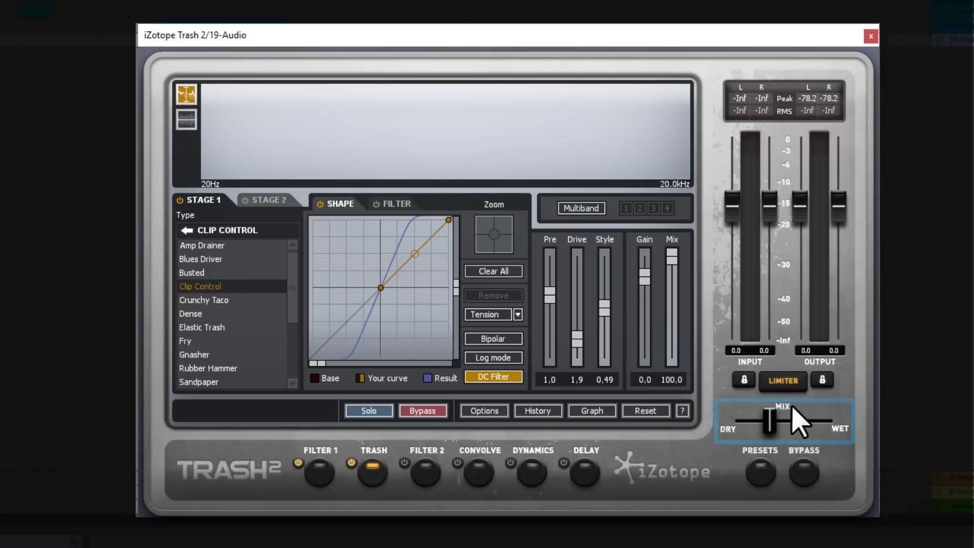
{"action": "left_click", "coordinate": [803, 474]}
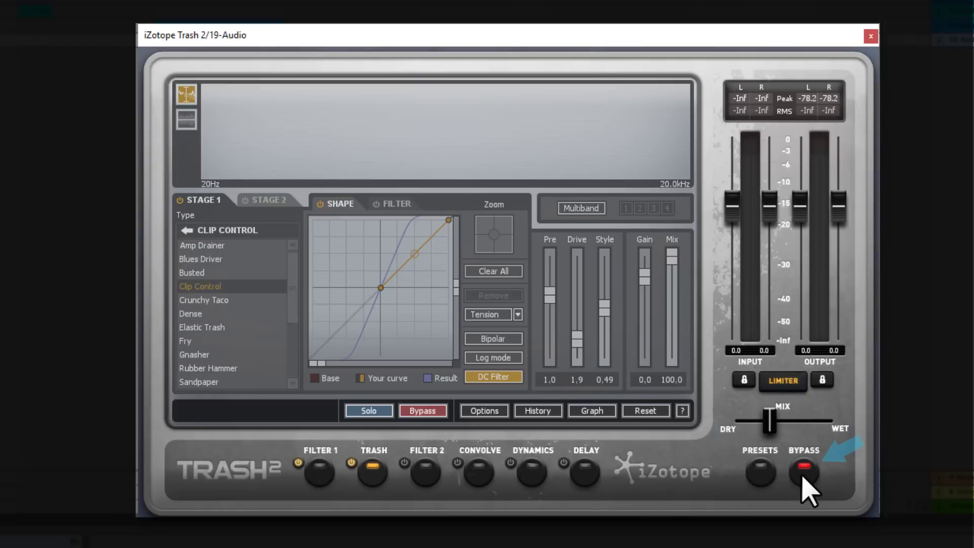
{"action": "mouse_move", "coordinate": [816, 475]}
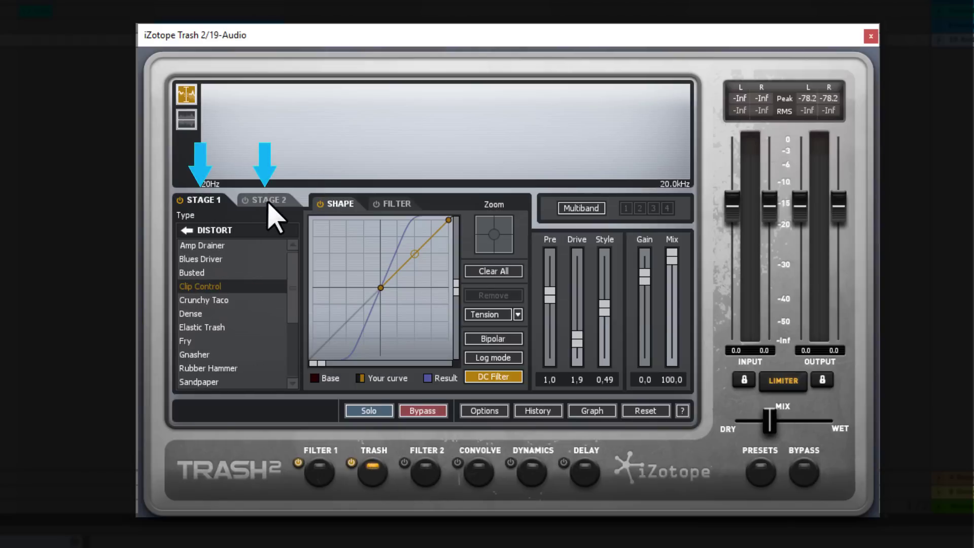
Add and bend extra points on Stage 1's Heavy shaping curve.
{"action": "left_click", "coordinate": [214, 230]}
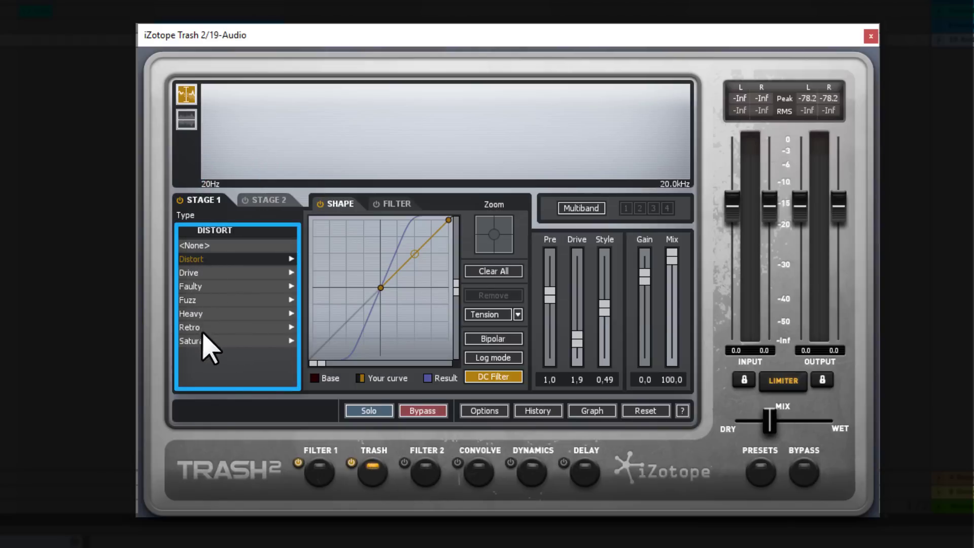
{"action": "left_click", "coordinate": [191, 313]}
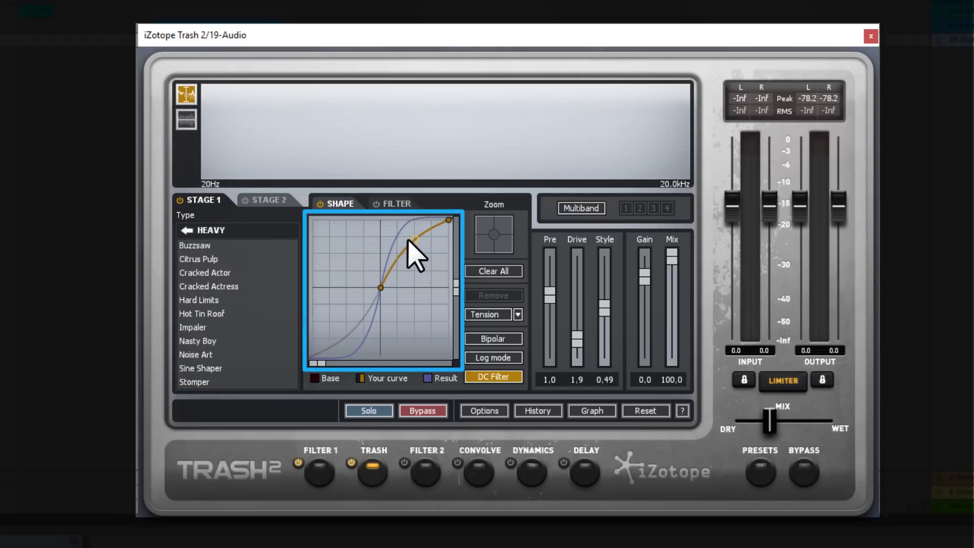
{"action": "left_click_drag", "start_coordinate": [413, 247], "coordinate": [425, 257]}
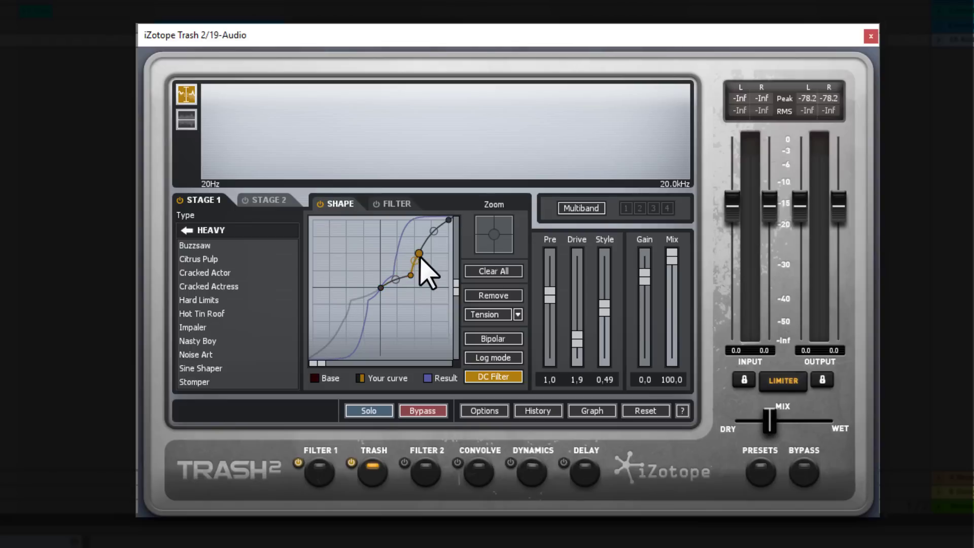
{"action": "left_click_drag", "start_coordinate": [417, 255], "coordinate": [425, 243]}
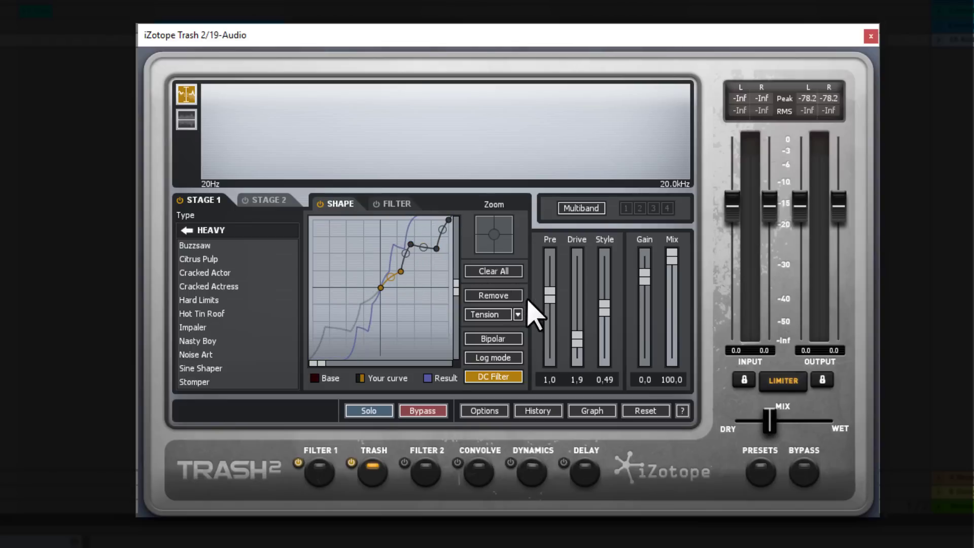
Make the curve segment a square step, enable bipolar shaping, and show Stage 2.
{"action": "left_click", "coordinate": [516, 313]}
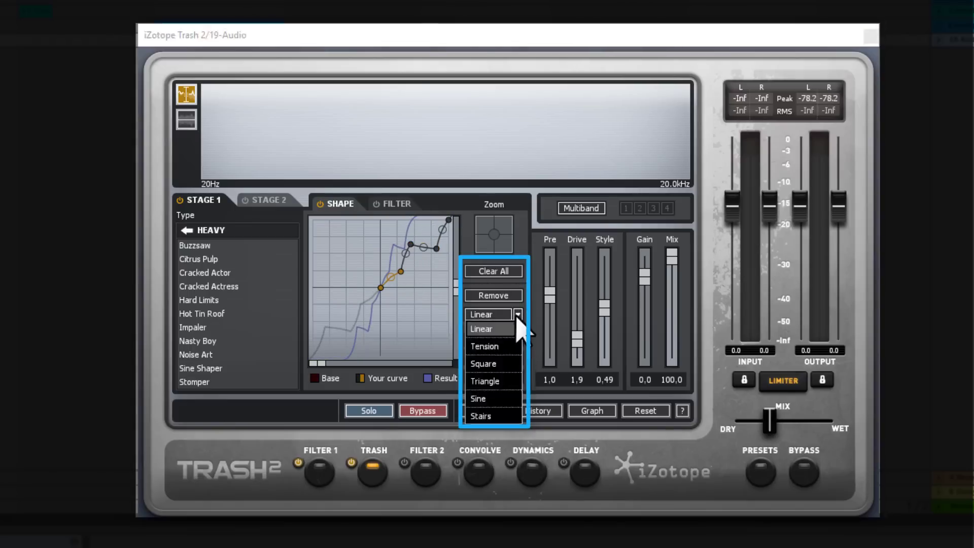
{"action": "left_click", "coordinate": [483, 363]}
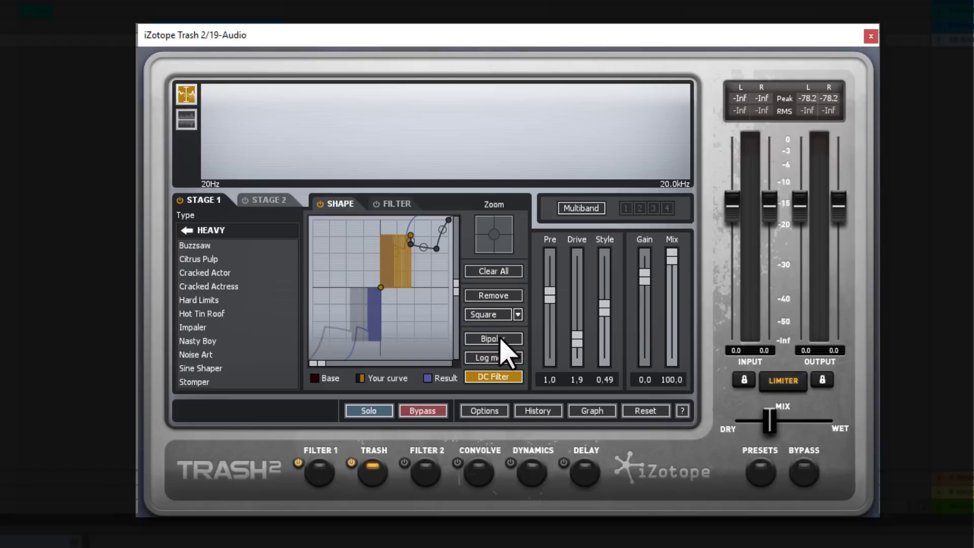
{"action": "left_click", "coordinate": [493, 339]}
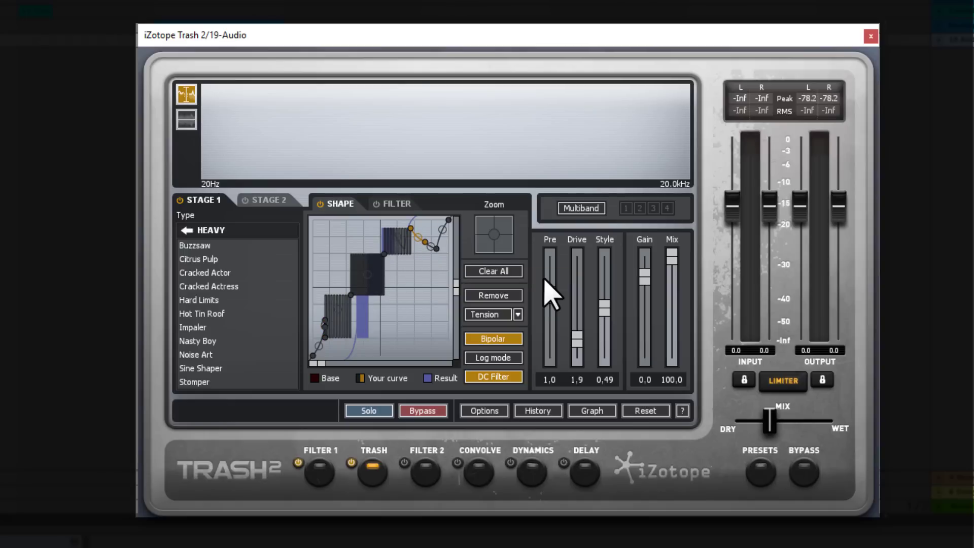
{"action": "mouse_move", "coordinate": [378, 231]}
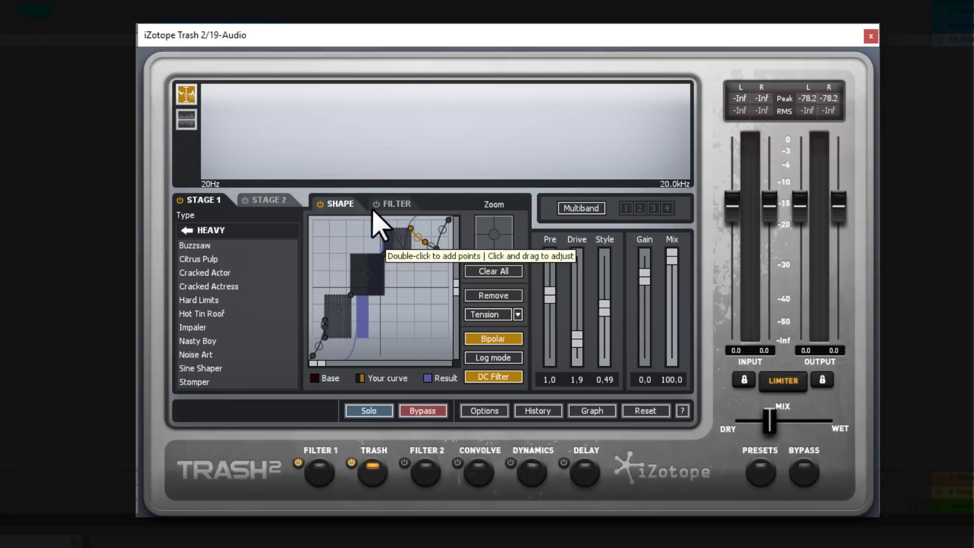
{"action": "left_click", "coordinate": [266, 201]}
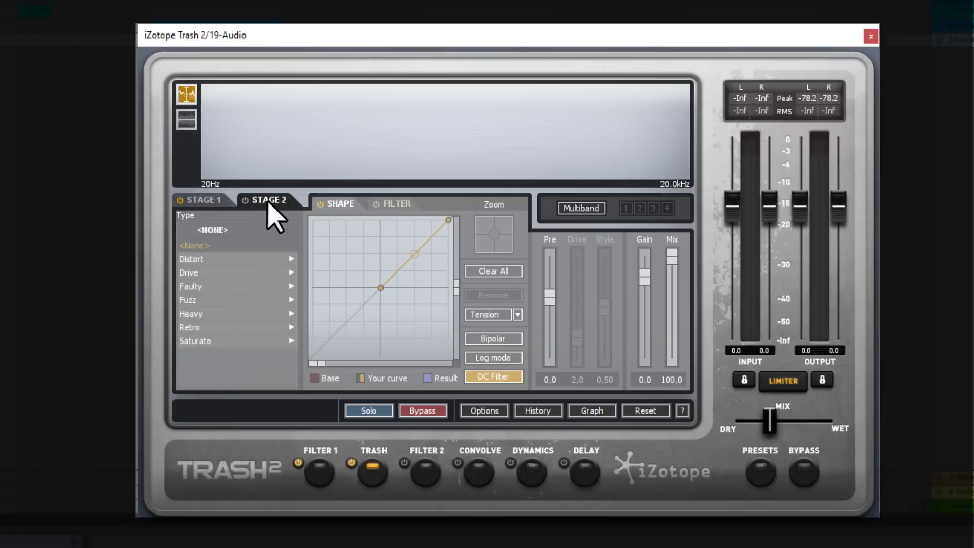
Pick the Drive category for Stage 2, flatten its post filter to 0 dB, and enable three-band multiband.
{"action": "left_click", "coordinate": [189, 272]}
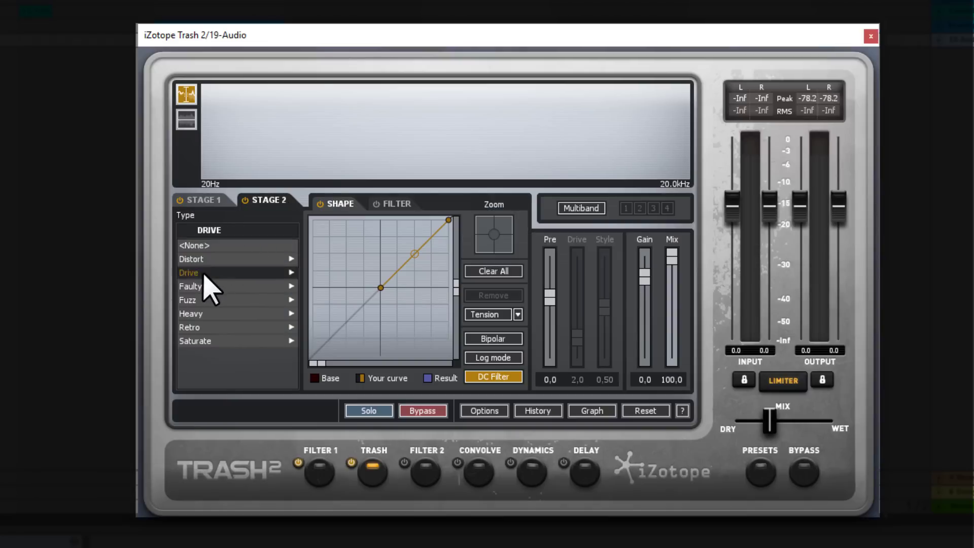
{"action": "left_click", "coordinate": [189, 271]}
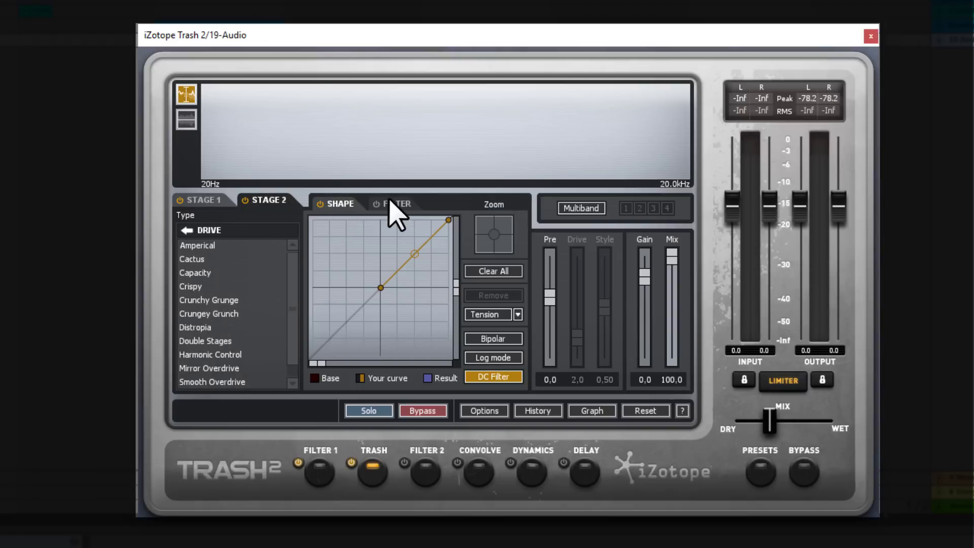
{"action": "left_click", "coordinate": [394, 204]}
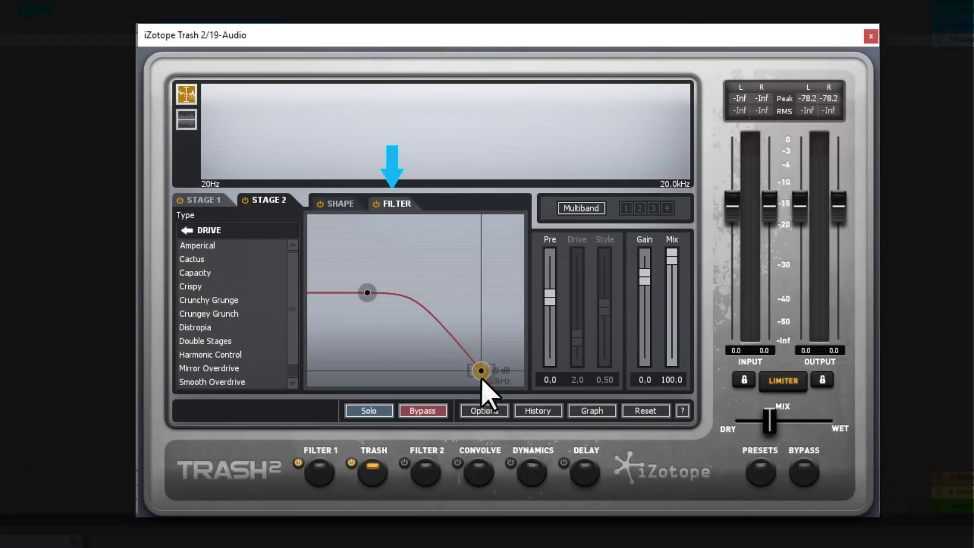
{"action": "left_click_drag", "start_coordinate": [478, 371], "coordinate": [354, 371]}
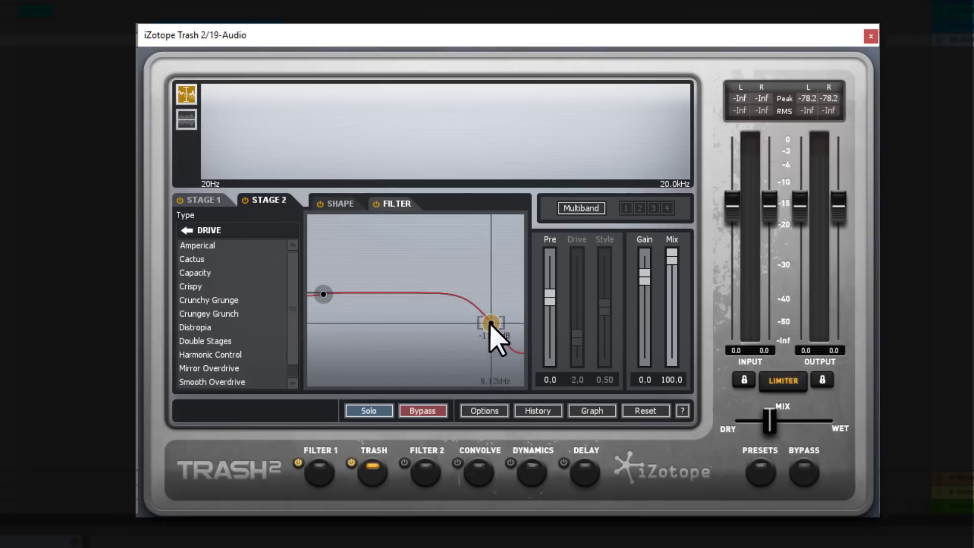
{"action": "left_click_drag", "start_coordinate": [490, 322], "coordinate": [497, 292]}
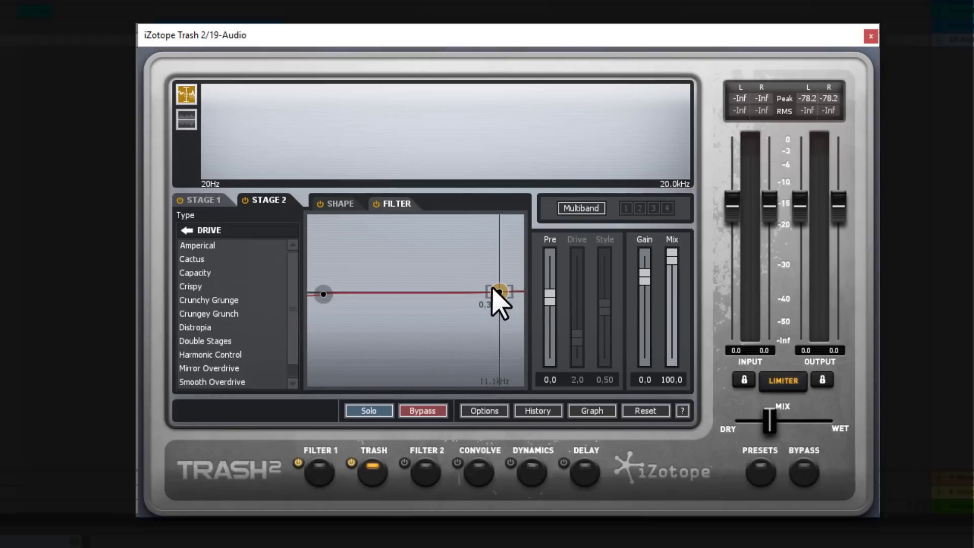
{"action": "mouse_move", "coordinate": [503, 295]}
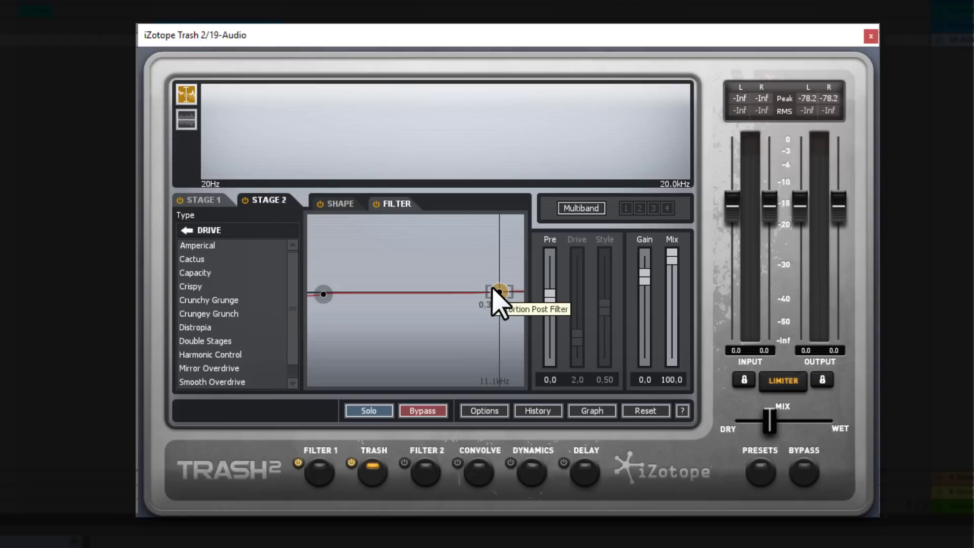
{"action": "mouse_move", "coordinate": [516, 276]}
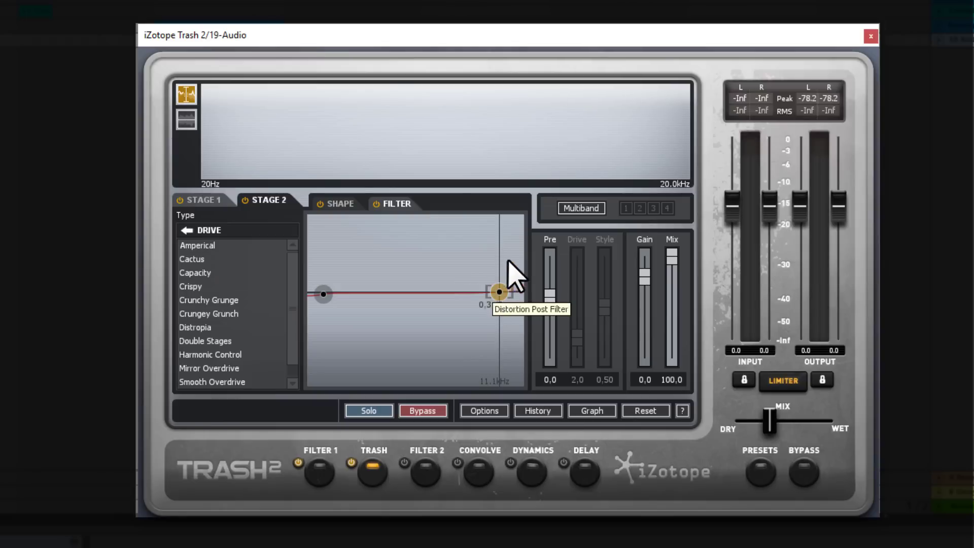
{"action": "left_click", "coordinate": [580, 208]}
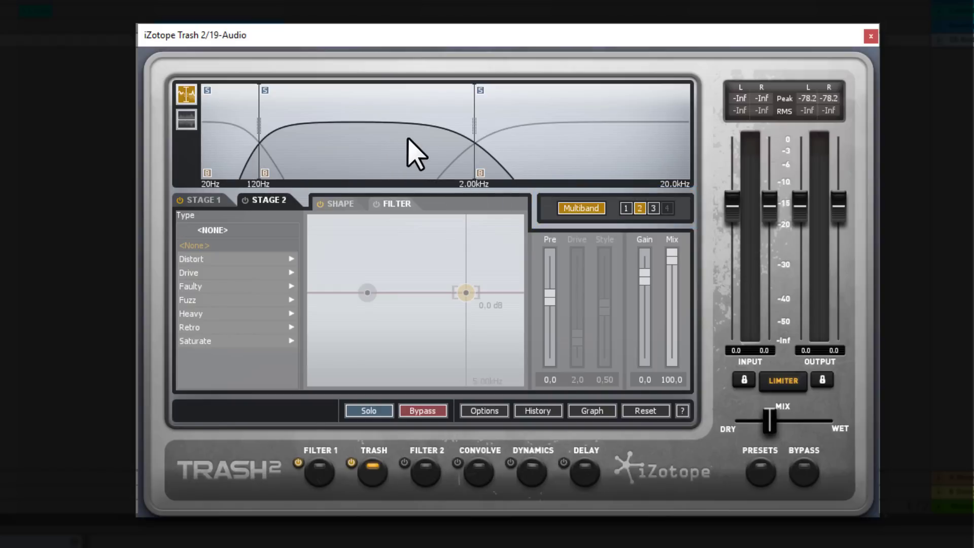
Select band 3, view the Modules options showing Trash split into four bands, then return to Filter 1.
{"action": "left_click", "coordinate": [652, 208]}
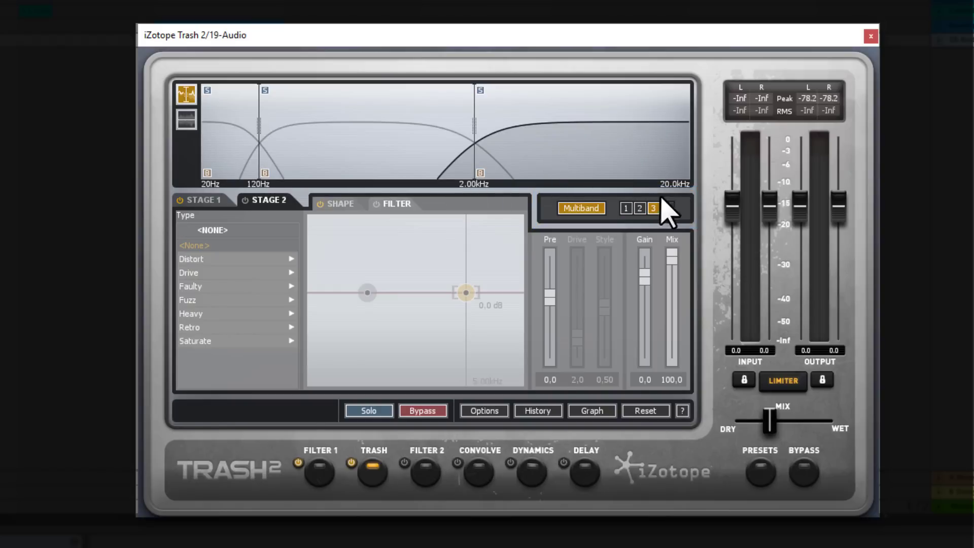
{"action": "mouse_move", "coordinate": [668, 211]}
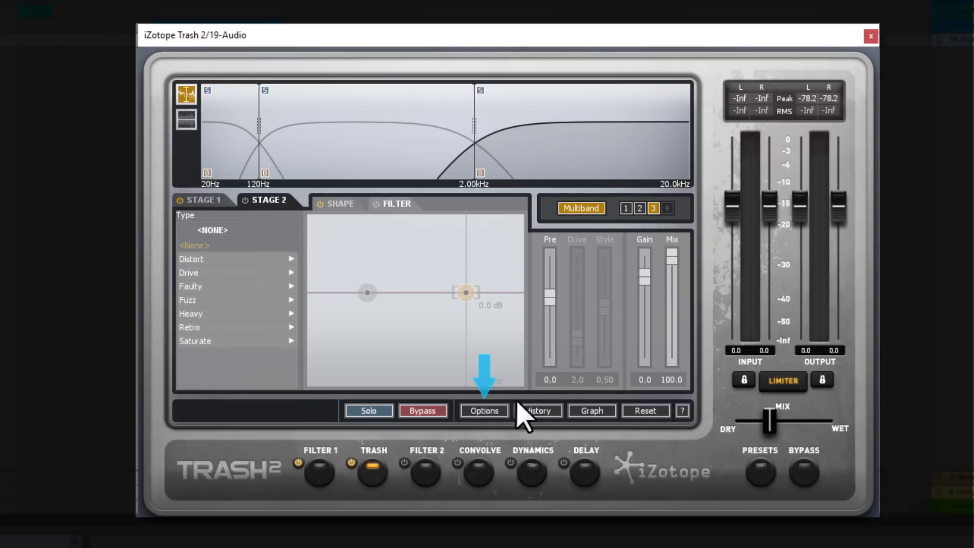
{"action": "left_click", "coordinate": [483, 410]}
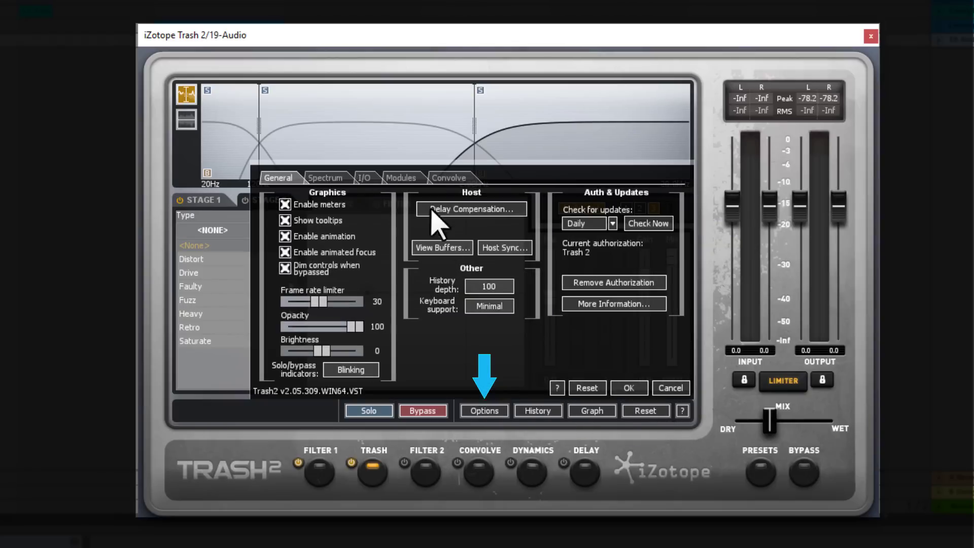
{"action": "left_click", "coordinate": [401, 178]}
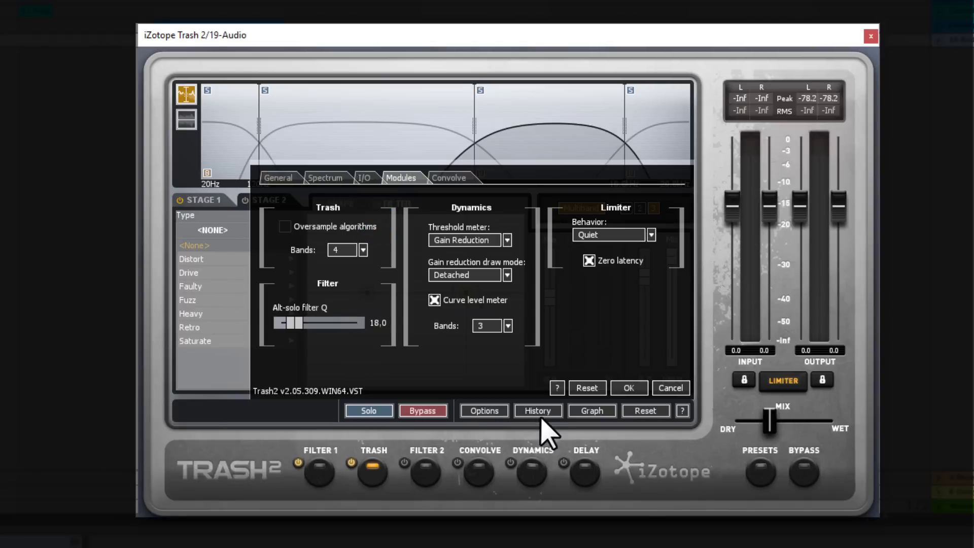
{"action": "left_click", "coordinate": [320, 471]}
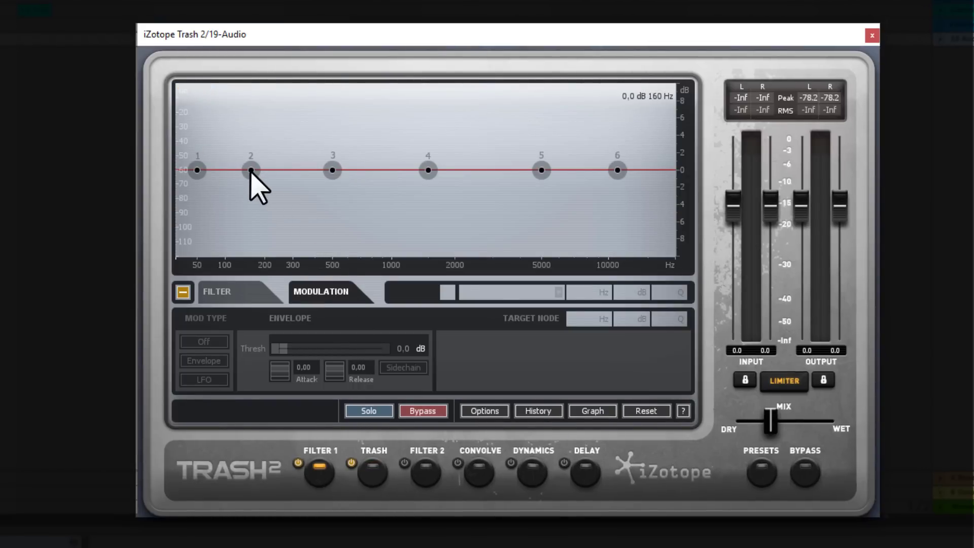
Boost Filter 1 near 214 Hz, cut a 5939 Hz high shelf on node 6, envelope-modulated toward 15600 Hz.
{"action": "left_click_drag", "start_coordinate": [251, 169], "coordinate": [269, 151]}
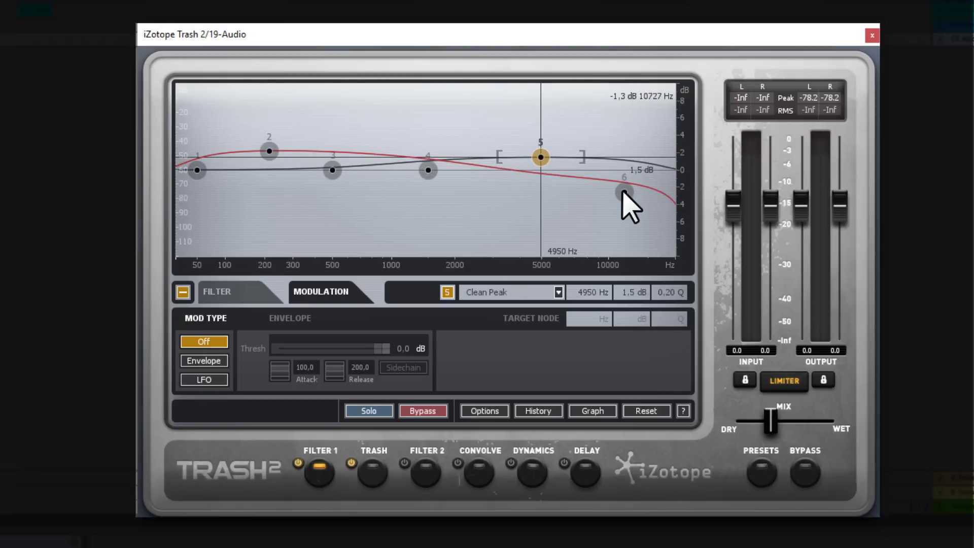
{"action": "left_click_drag", "start_coordinate": [622, 191], "coordinate": [558, 183]}
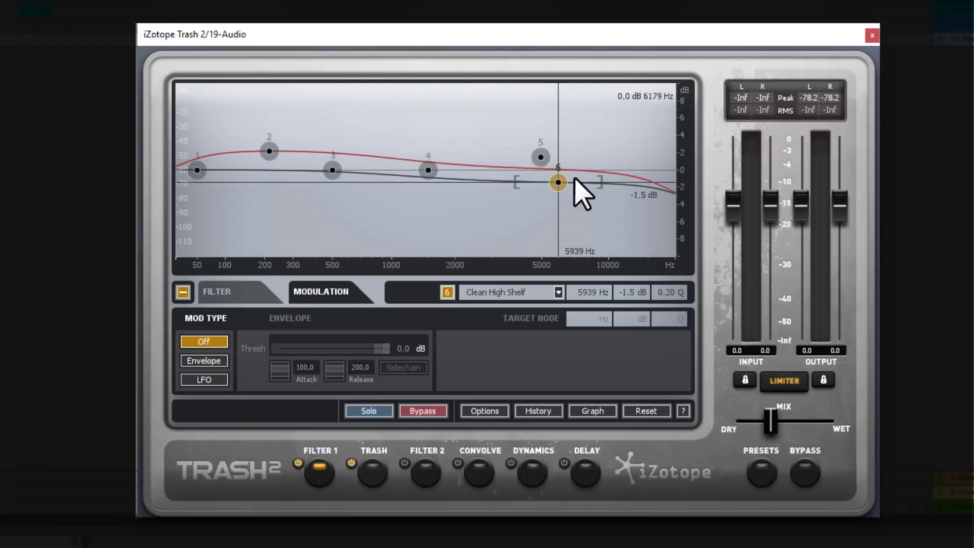
{"action": "mouse_move", "coordinate": [633, 196]}
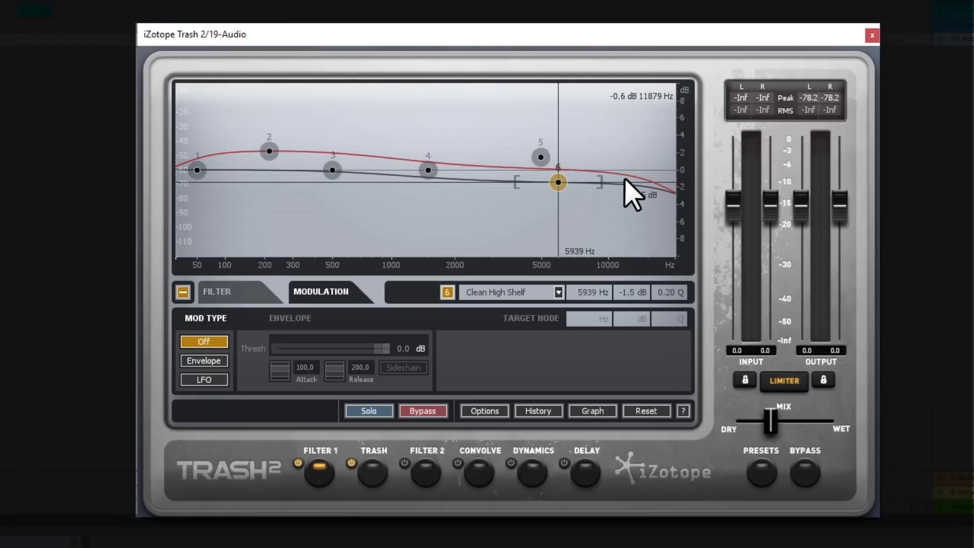
{"action": "left_click", "coordinate": [203, 360]}
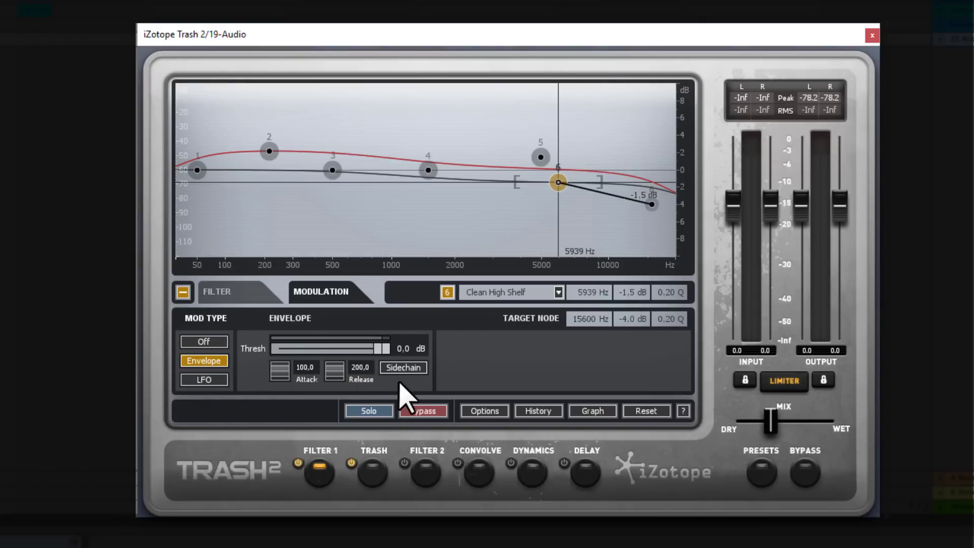
Show all filter nodes' settings, review node 1's filter type choices, and move to Convolve.
{"action": "left_click", "coordinate": [217, 292]}
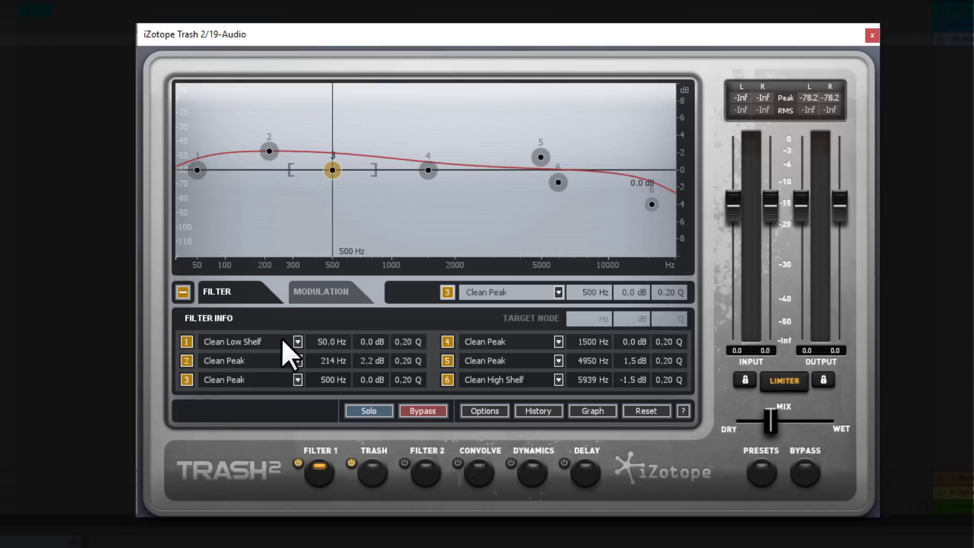
{"action": "left_click", "coordinate": [298, 361]}
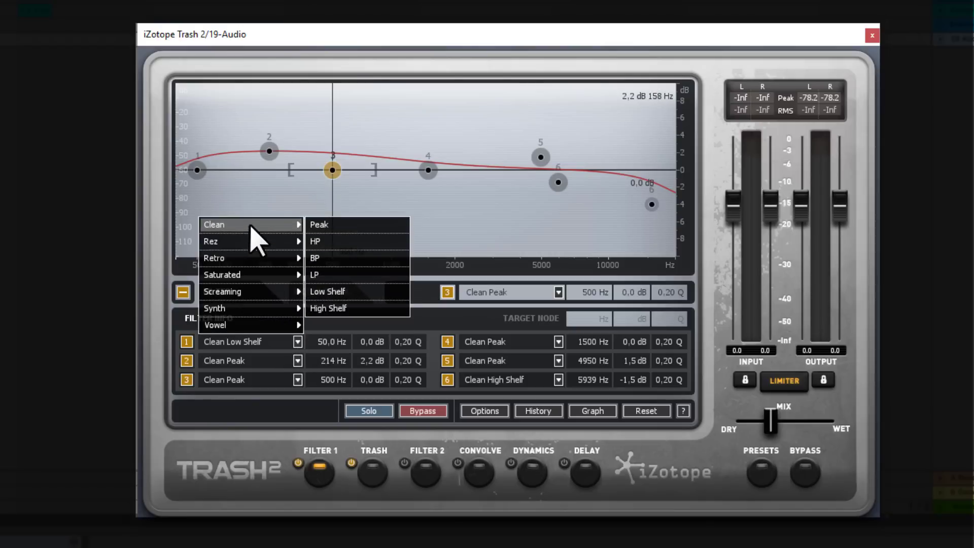
{"action": "mouse_move", "coordinate": [342, 291]}
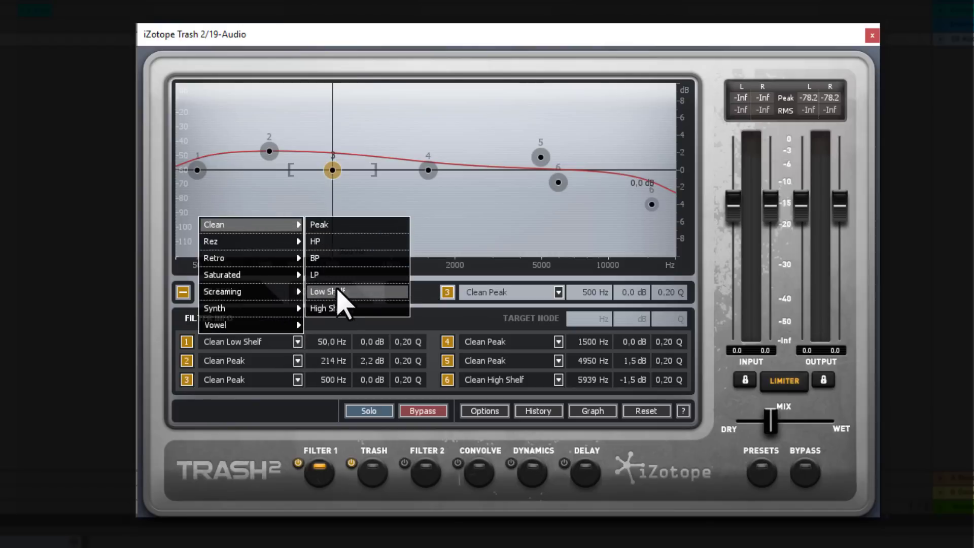
{"action": "mouse_move", "coordinate": [248, 291]}
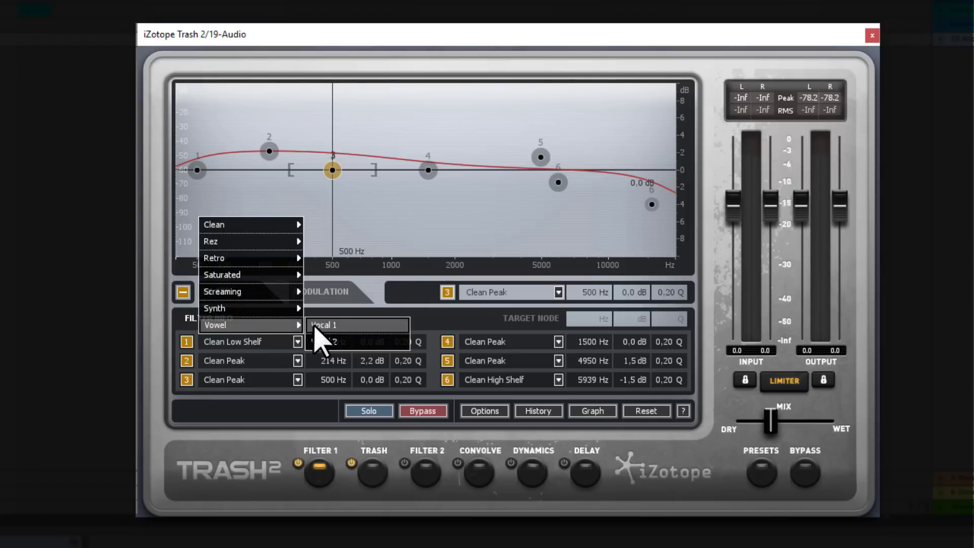
{"action": "left_click", "coordinate": [476, 472]}
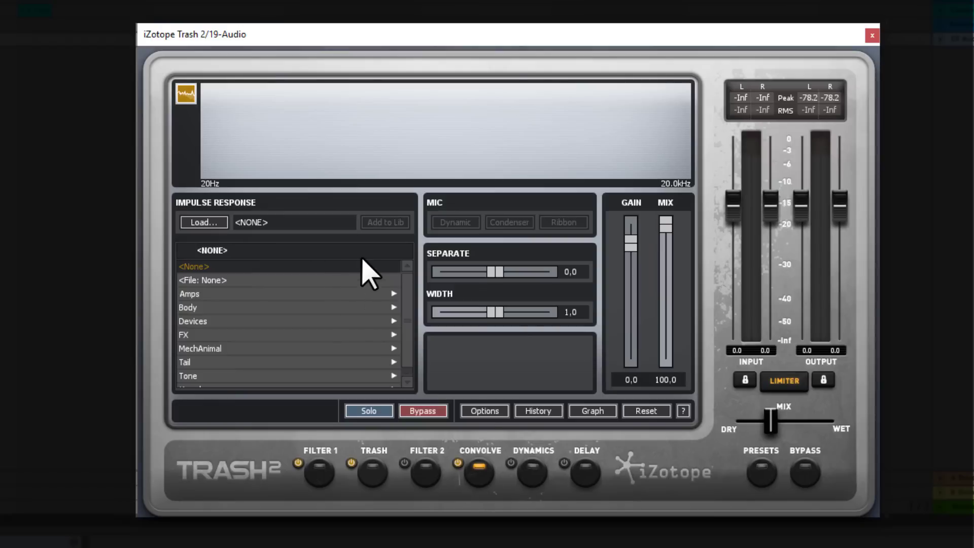
{"action": "mouse_move", "coordinate": [378, 276]}
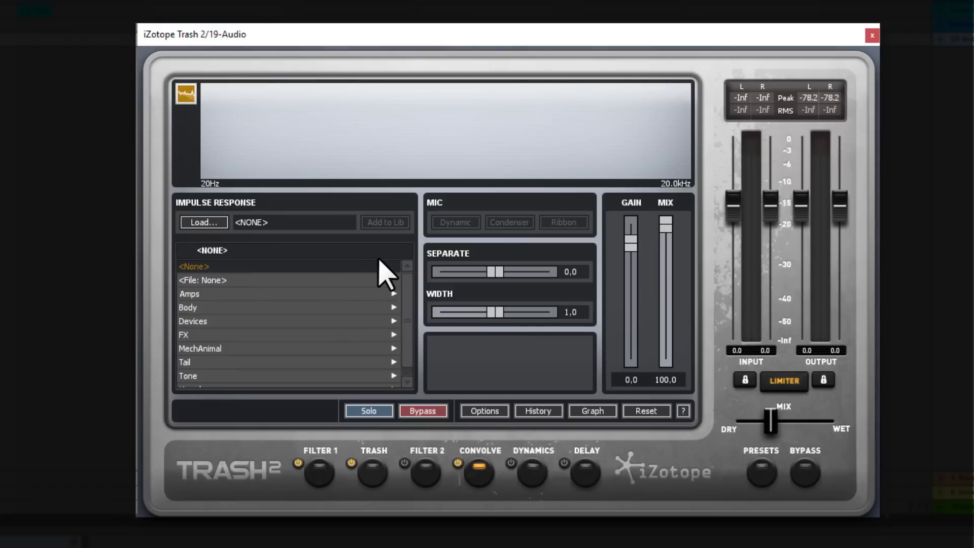
{"action": "mouse_move", "coordinate": [206, 233]}
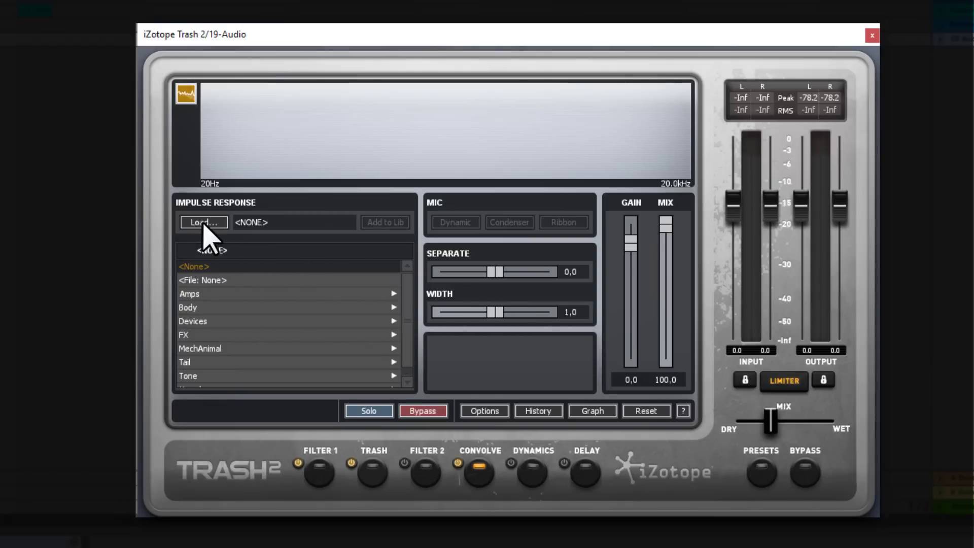
Leave Convolve with no impulse loaded, view Filter 2's flat six-band EQ, then show Dynamics.
{"action": "left_click", "coordinate": [203, 222]}
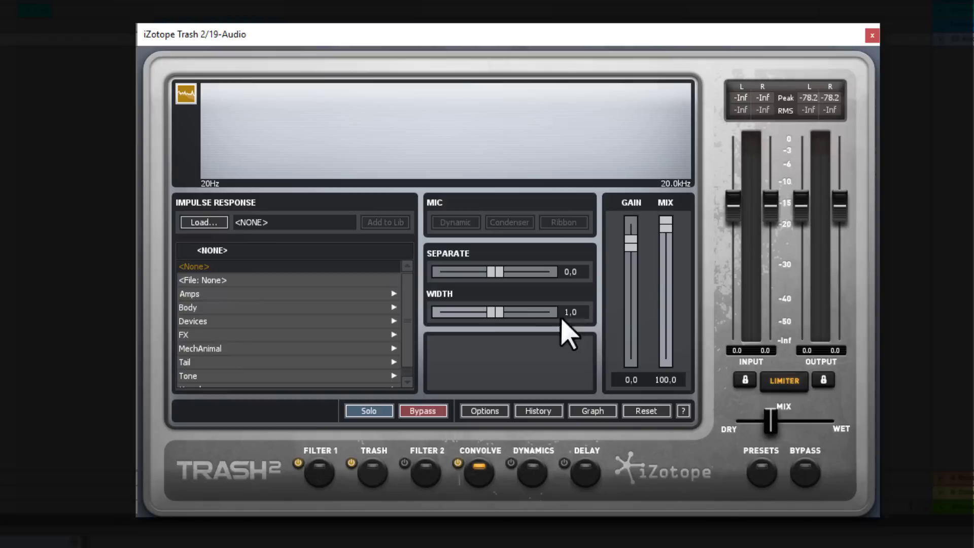
{"action": "mouse_move", "coordinate": [425, 328]}
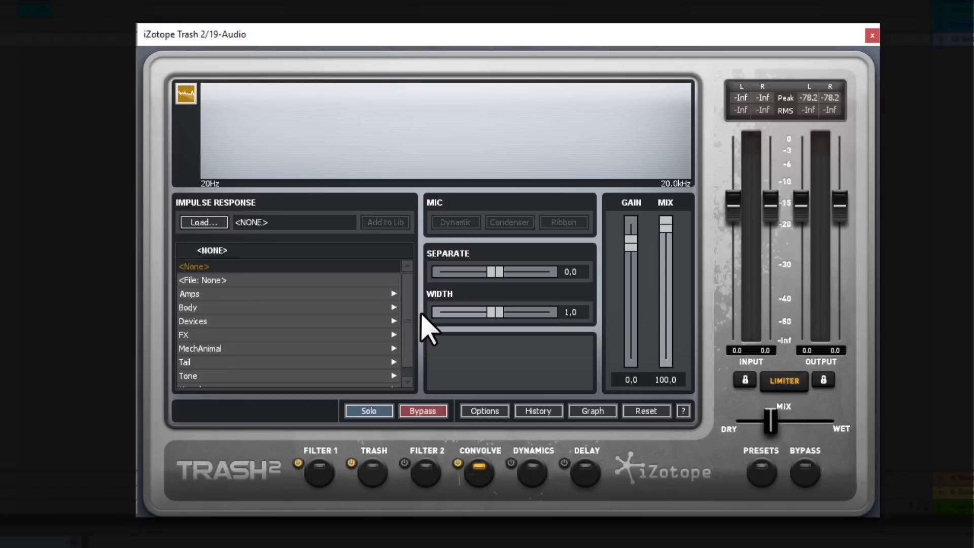
{"action": "left_click", "coordinate": [320, 472]}
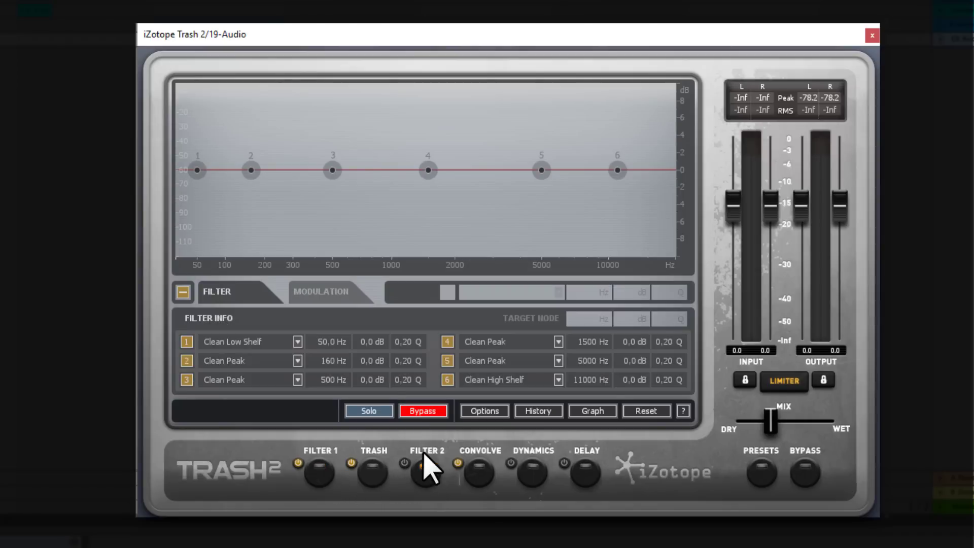
{"action": "left_click", "coordinate": [425, 464]}
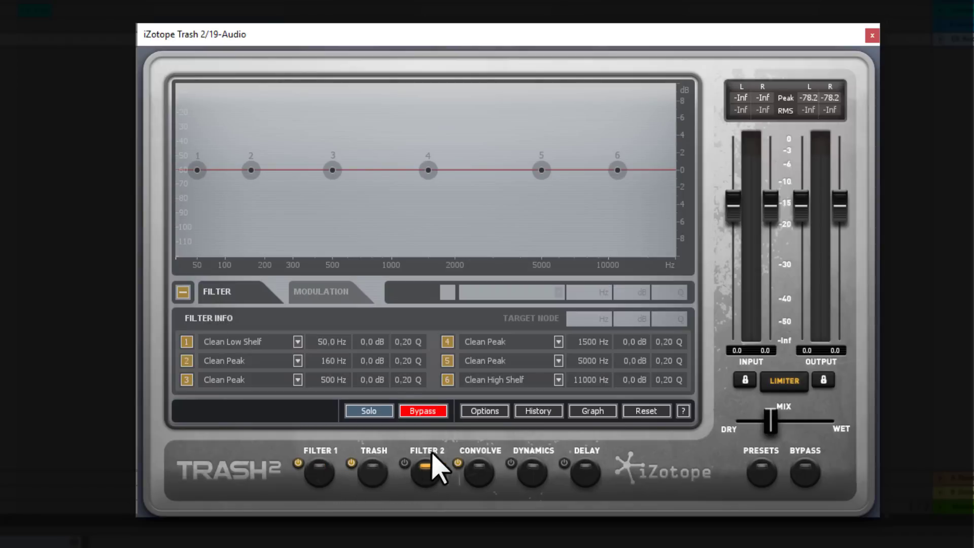
{"action": "left_click", "coordinate": [529, 472]}
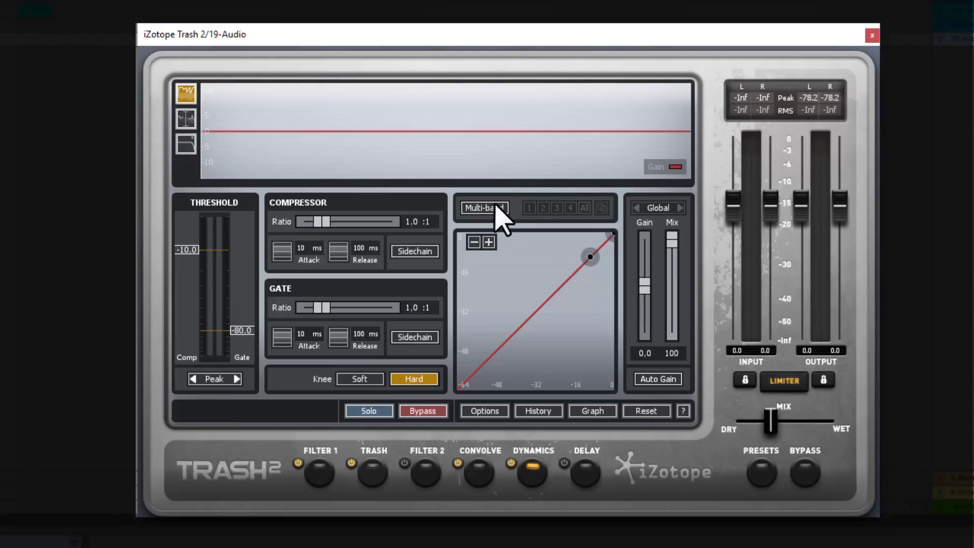
Switch Dynamics to three-band multiband, show all bands' compressor and gate, then show the Tape delay.
{"action": "left_click", "coordinate": [483, 207]}
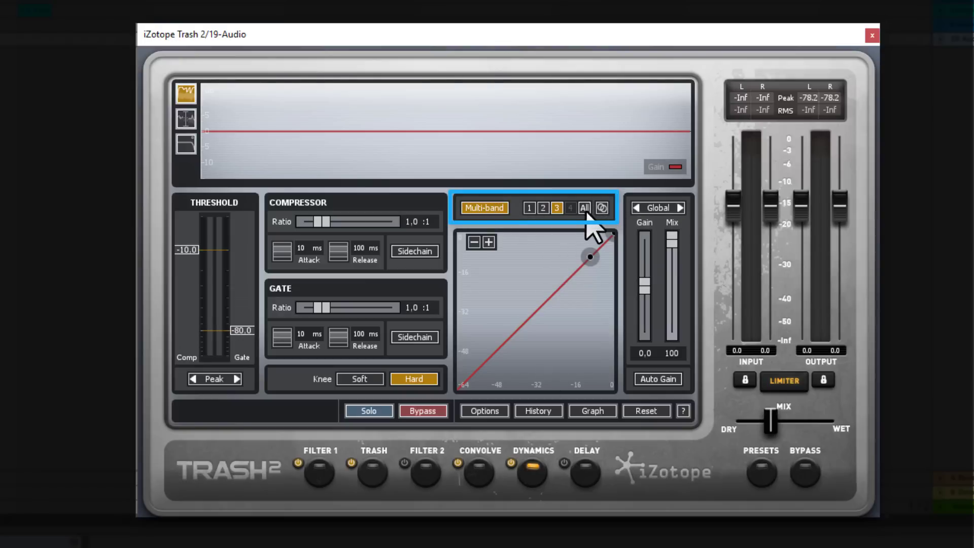
{"action": "left_click", "coordinate": [582, 207]}
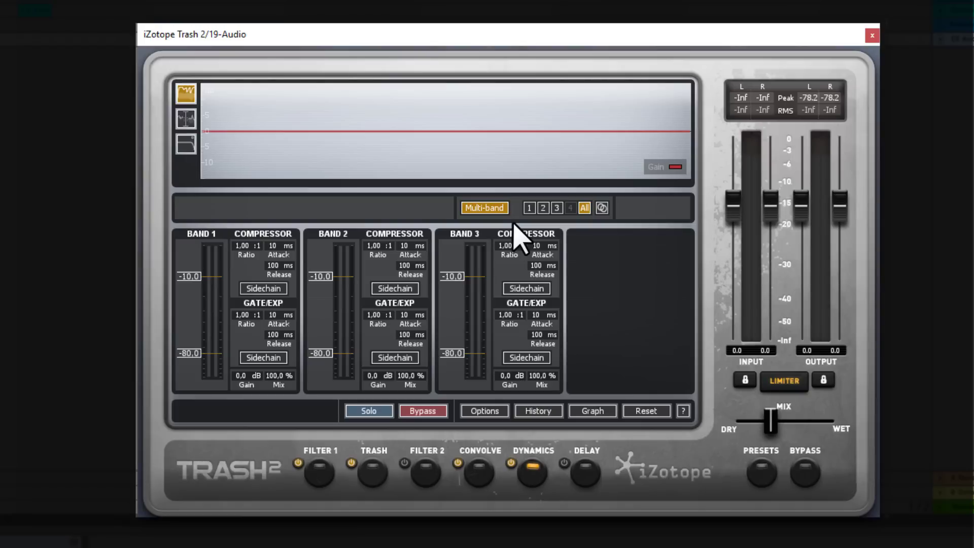
{"action": "left_click", "coordinate": [582, 473]}
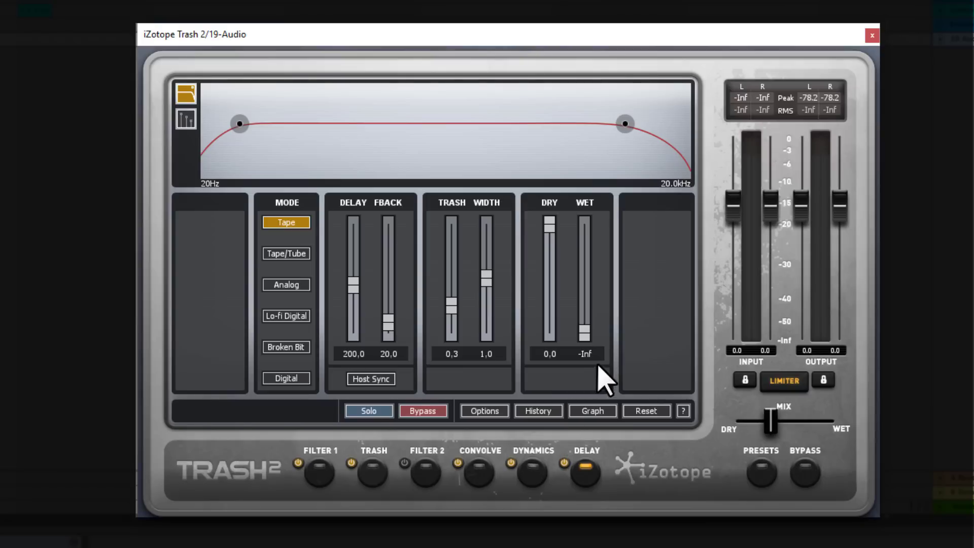
{"action": "mouse_move", "coordinate": [635, 326]}
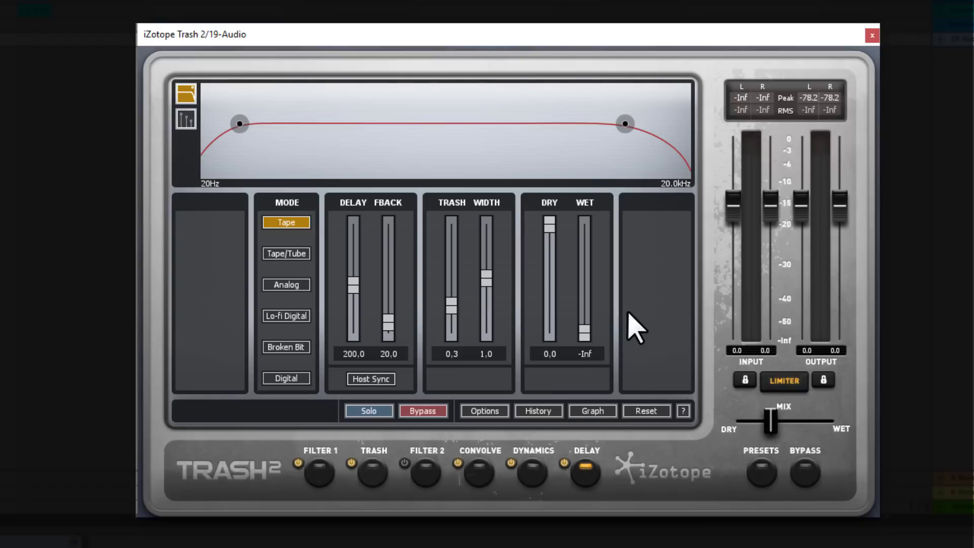
{"action": "mouse_move", "coordinate": [792, 121]}
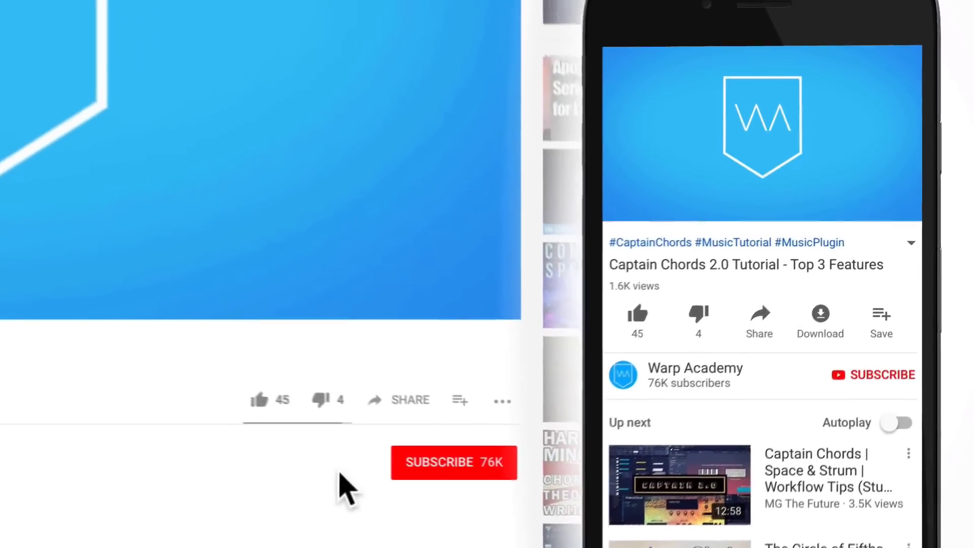
Dismiss the Preset Manager and close the 5-FM8 Trash 2 plugin window.
{"action": "left_click", "coordinate": [454, 463]}
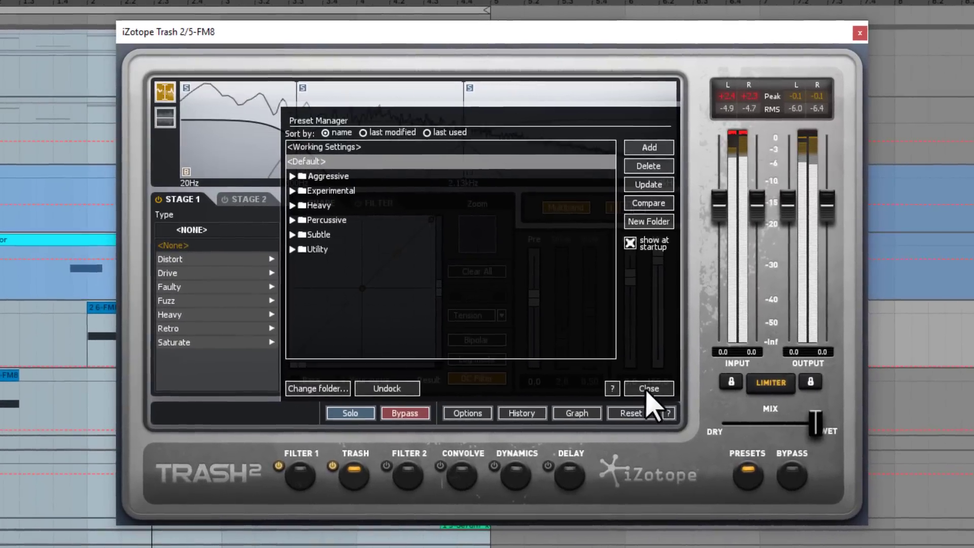
{"action": "left_click", "coordinate": [646, 388]}
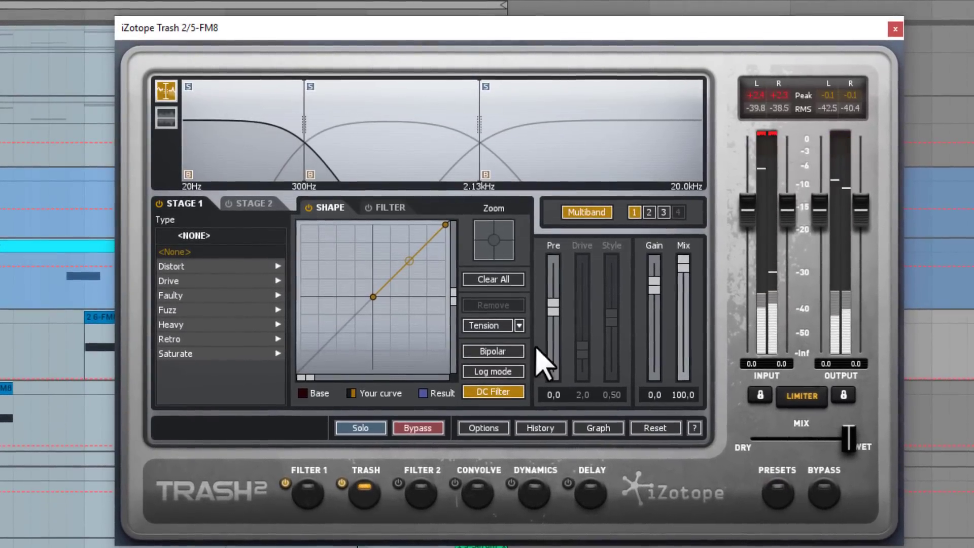
{"action": "left_click", "coordinate": [893, 29]}
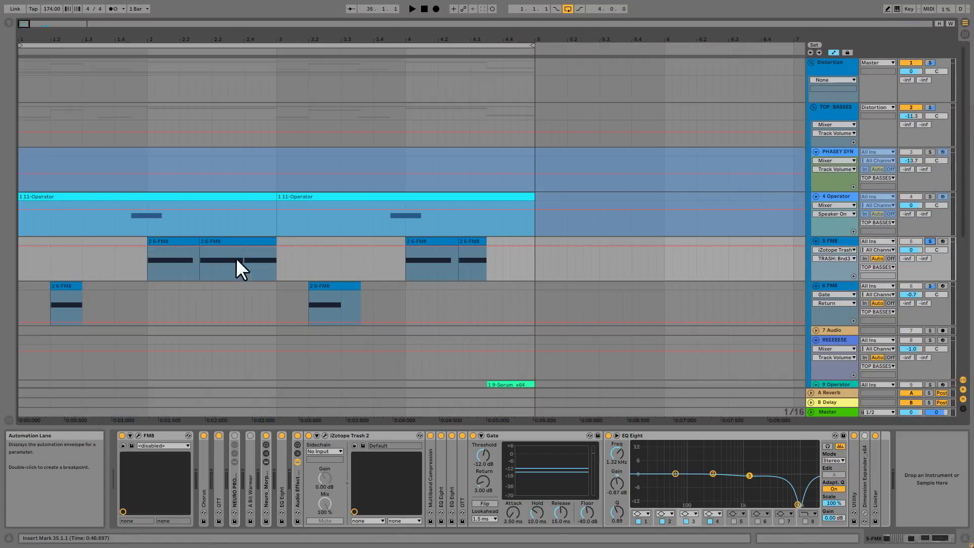
Select a range in the FM8 clip, toggle the Trash 2 device, and reopen its plugin window.
{"action": "left_click", "coordinate": [157, 243]}
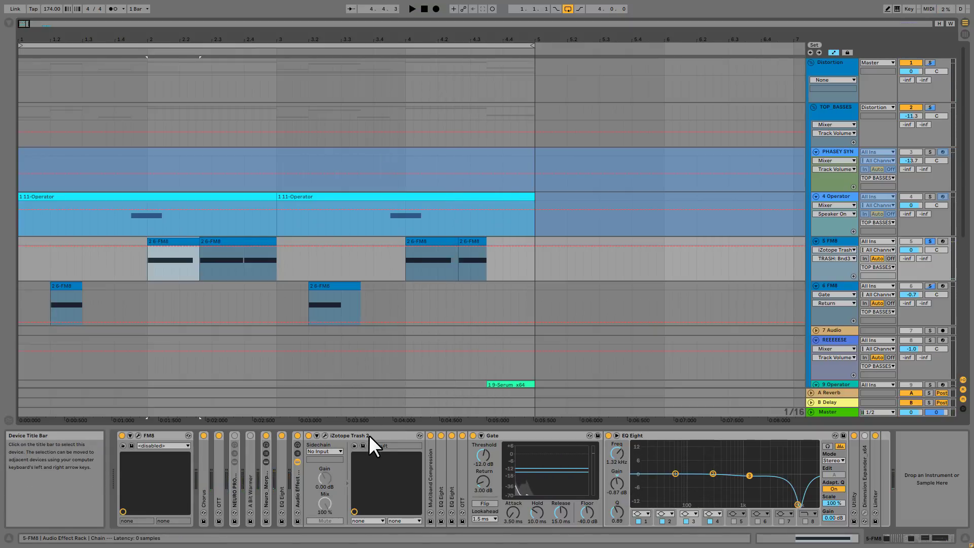
{"action": "mouse_move", "coordinate": [314, 446]}
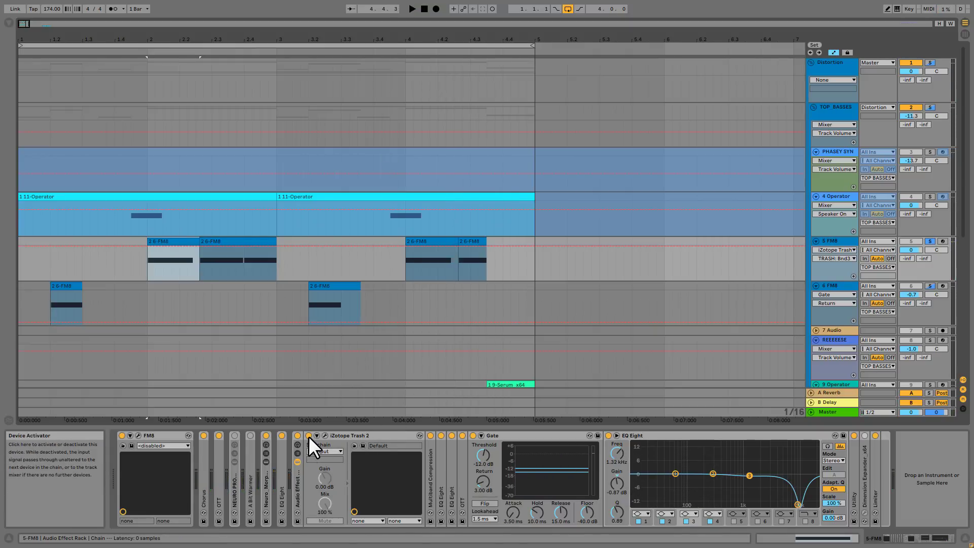
{"action": "left_click", "coordinate": [411, 9]}
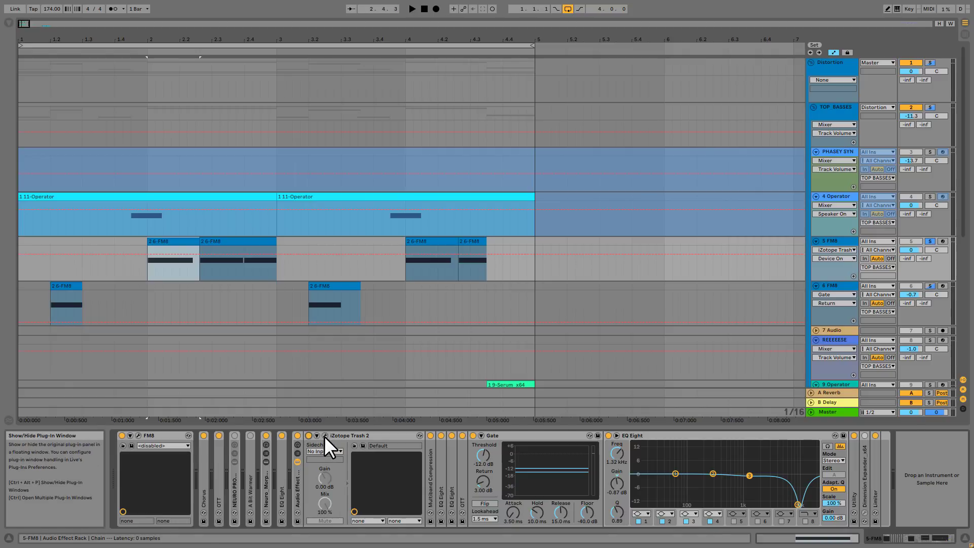
{"action": "left_click", "coordinate": [315, 436]}
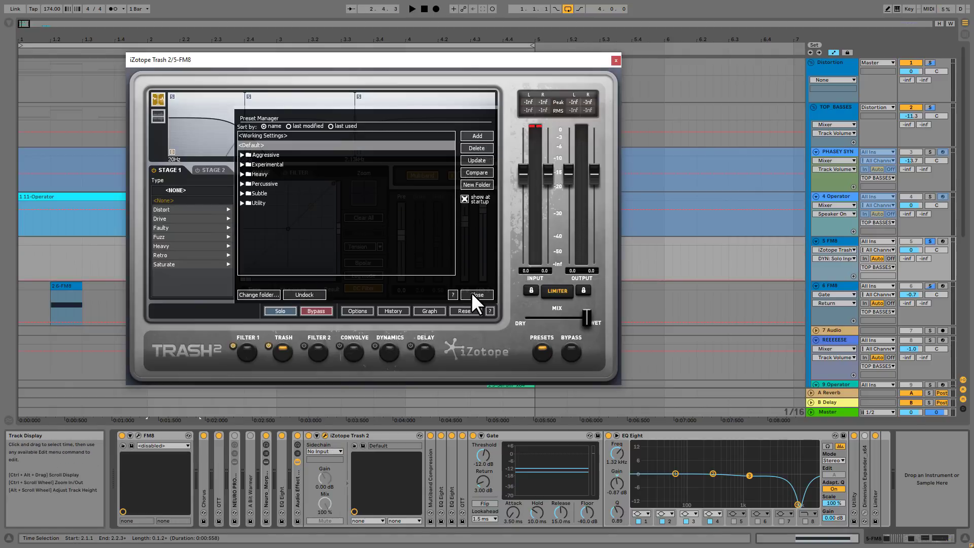
Dismiss the Preset Manager and compare the stage's Filter curve with its Shape waveshaping curve.
{"action": "left_click", "coordinate": [477, 294]}
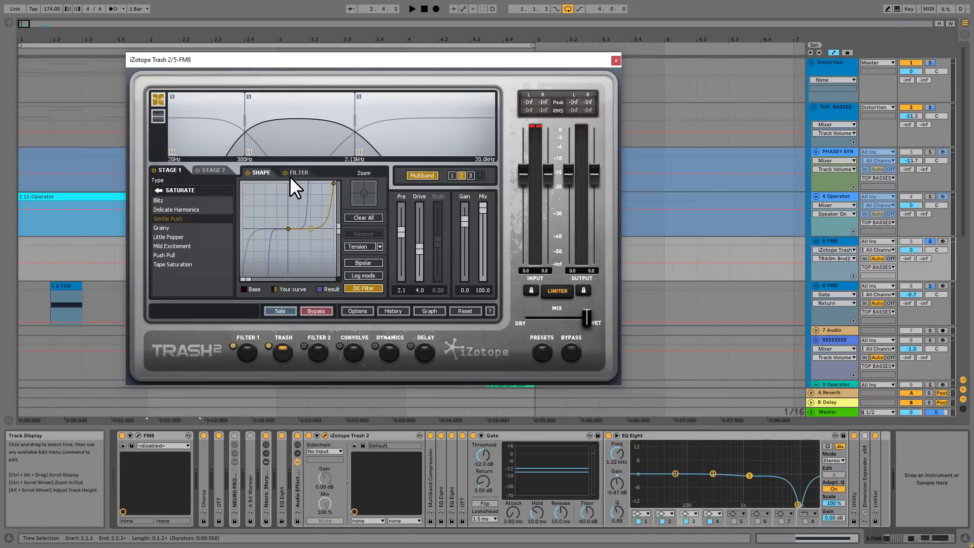
{"action": "left_click", "coordinate": [297, 172]}
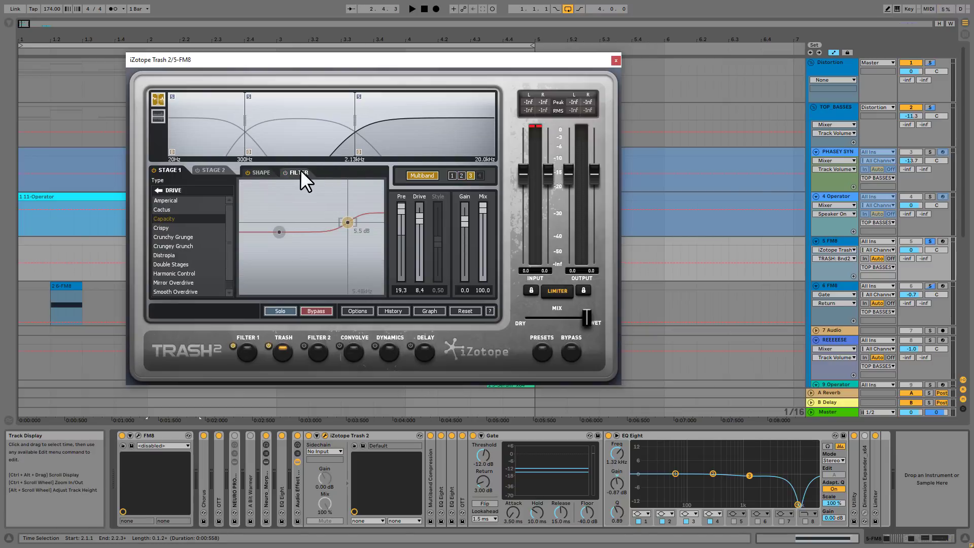
{"action": "left_click", "coordinate": [261, 172]}
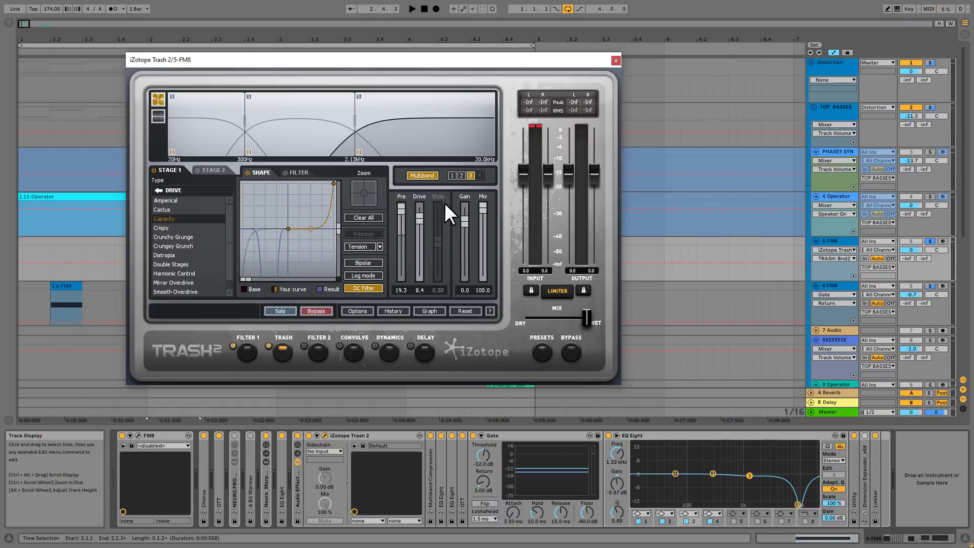
{"action": "mouse_move", "coordinate": [456, 149]}
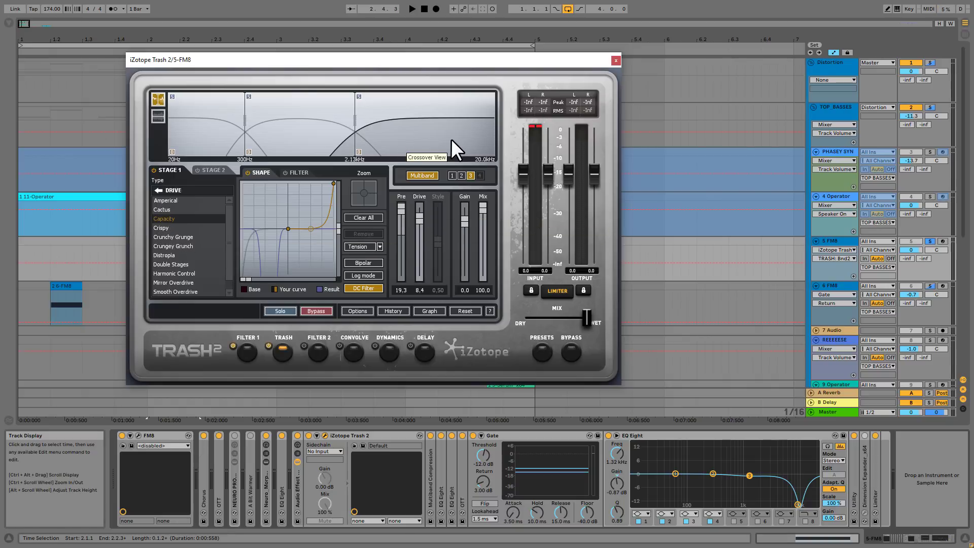
{"action": "mouse_move", "coordinate": [389, 186]}
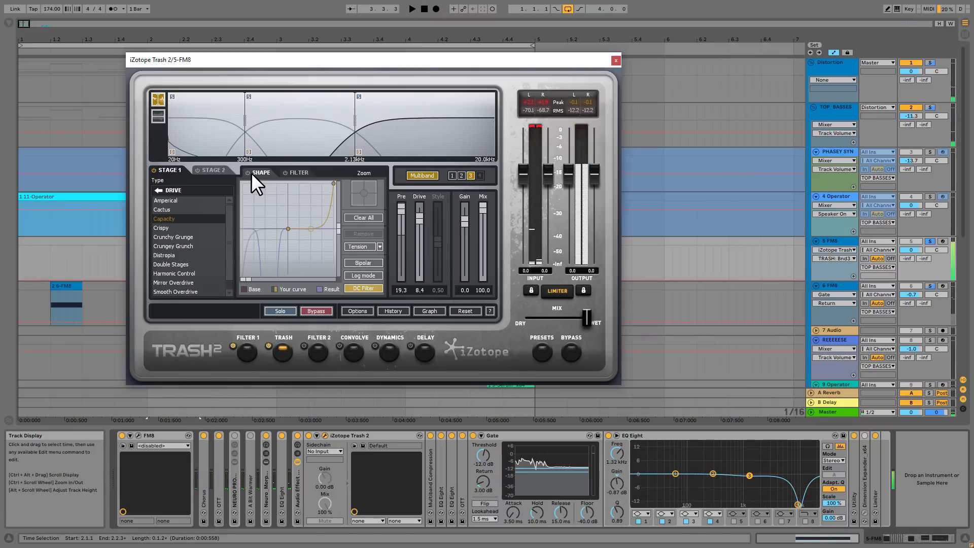
{"action": "mouse_move", "coordinate": [248, 180]}
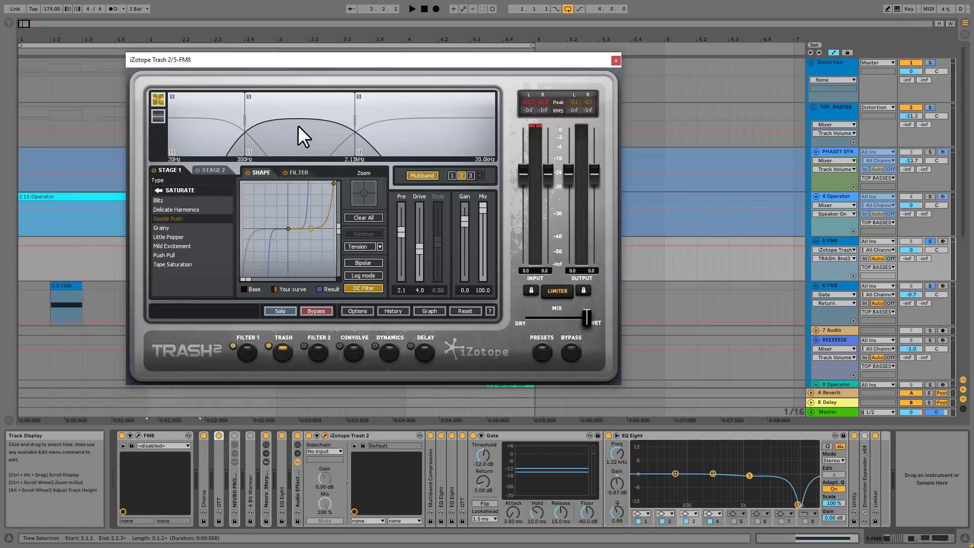
{"action": "mouse_move", "coordinate": [249, 181]}
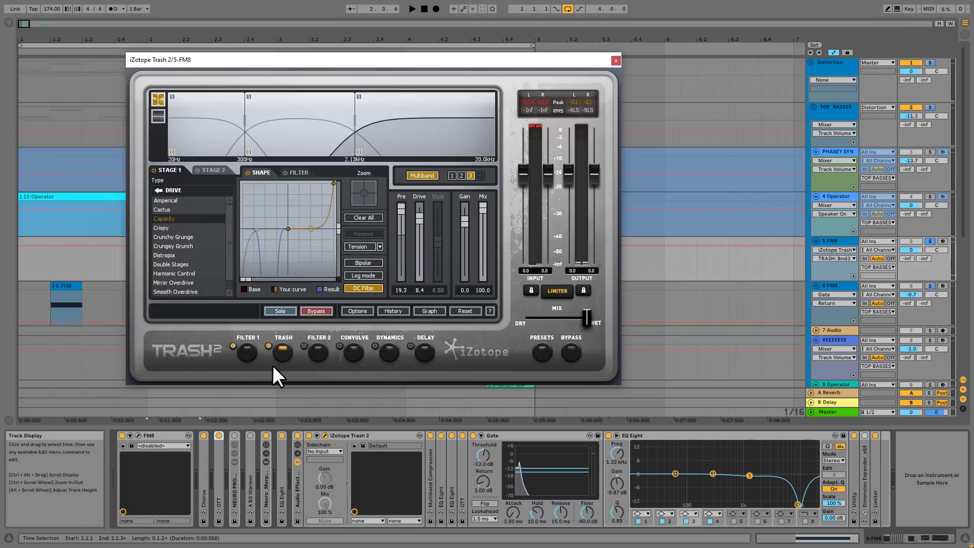
Inspect Filter 1's EQ and its 6635 Hz peak band, then leave the FM8 instance.
{"action": "left_click", "coordinate": [247, 351]}
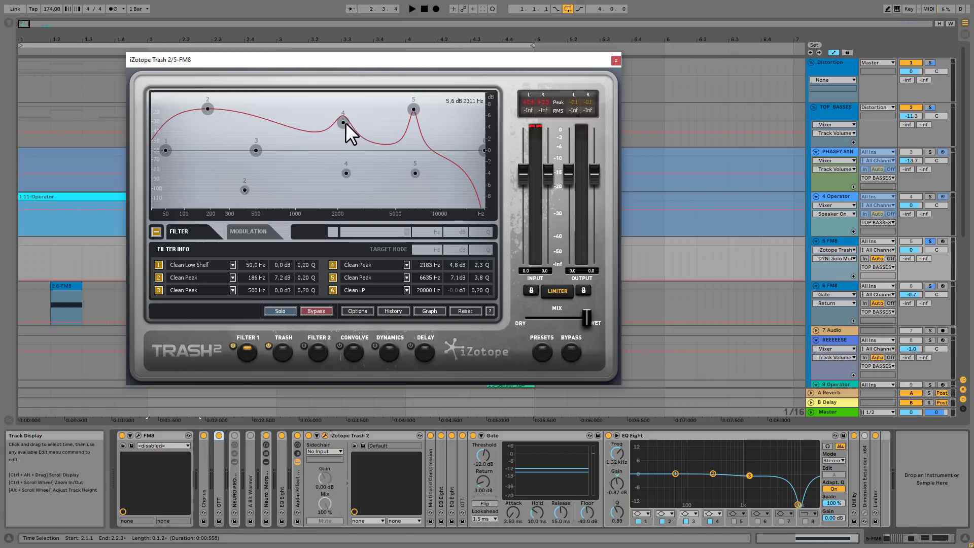
{"action": "left_click", "coordinate": [413, 109]}
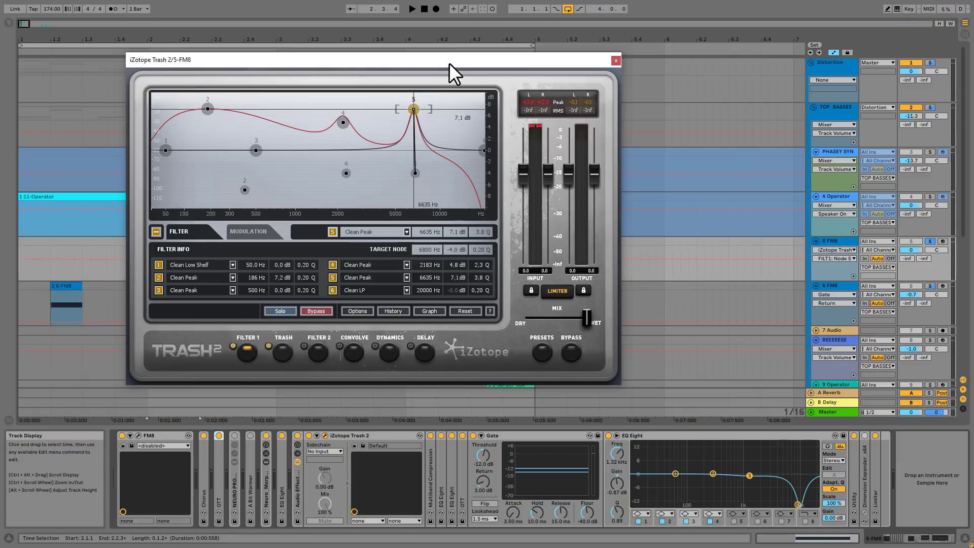
{"action": "left_click", "coordinate": [615, 60]}
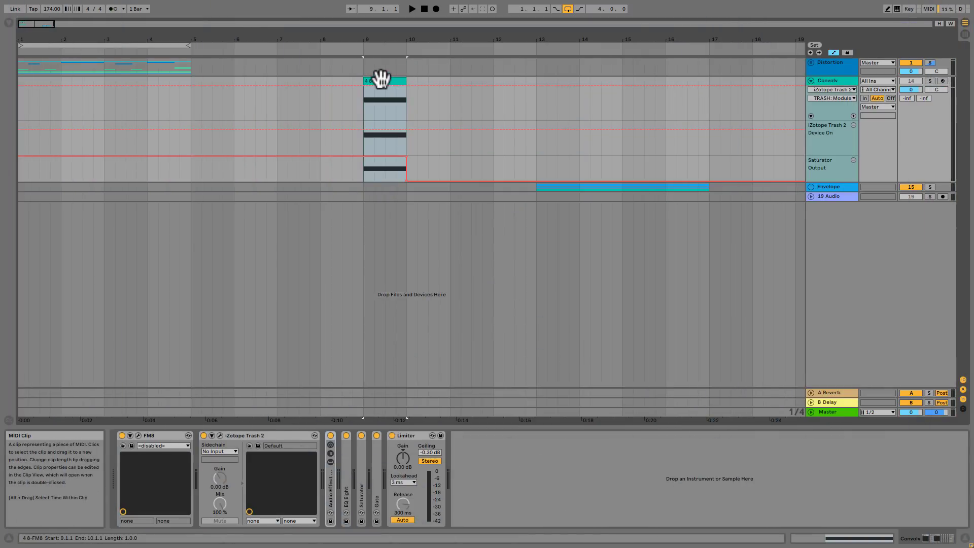
Reopen Trash 2 on the Convolv track and show its Convolve module settings.
{"action": "left_click", "coordinate": [411, 9]}
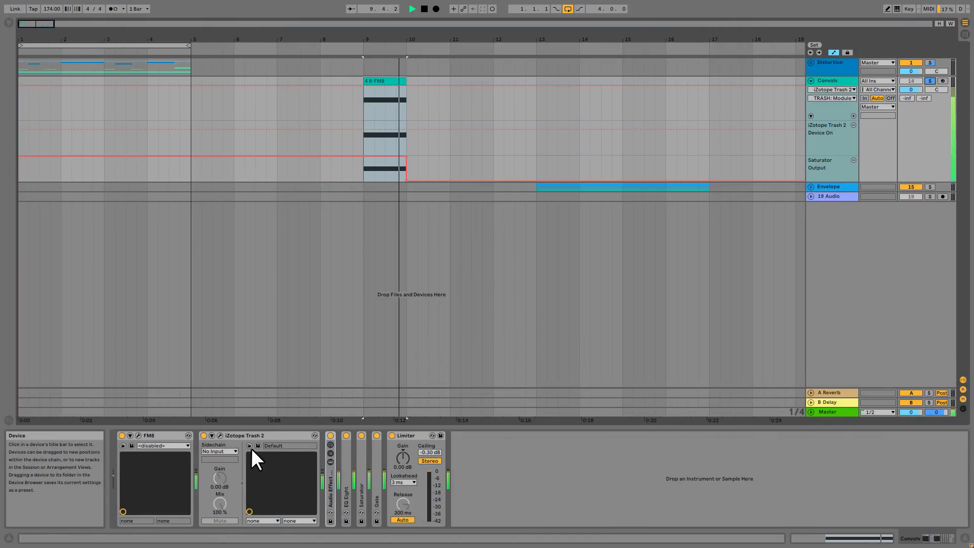
{"action": "left_click", "coordinate": [329, 435]}
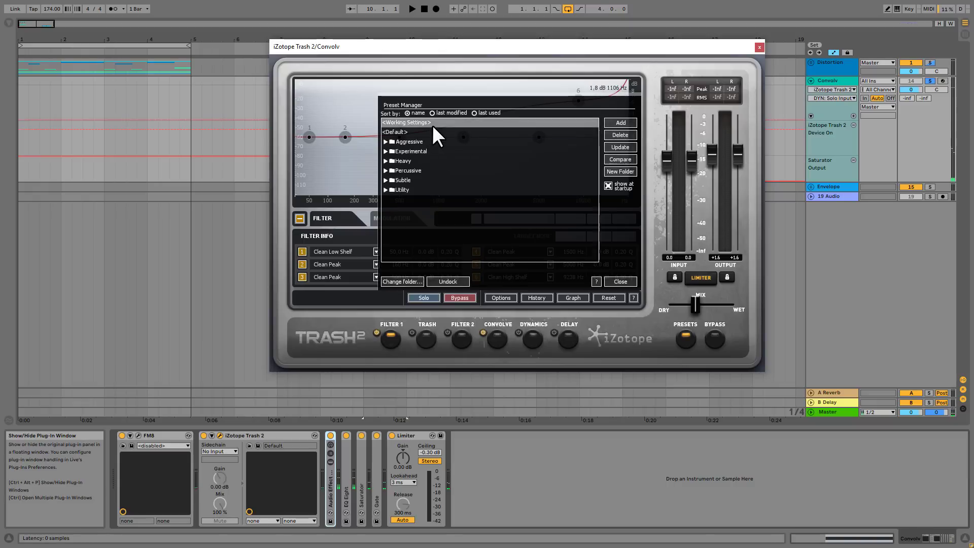
{"action": "mouse_move", "coordinate": [595, 310]}
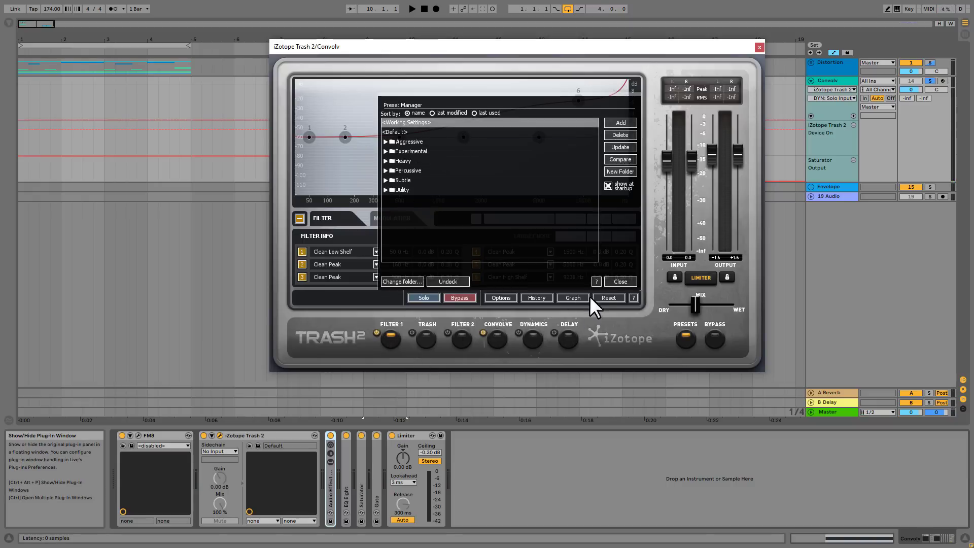
{"action": "left_click", "coordinate": [618, 281]}
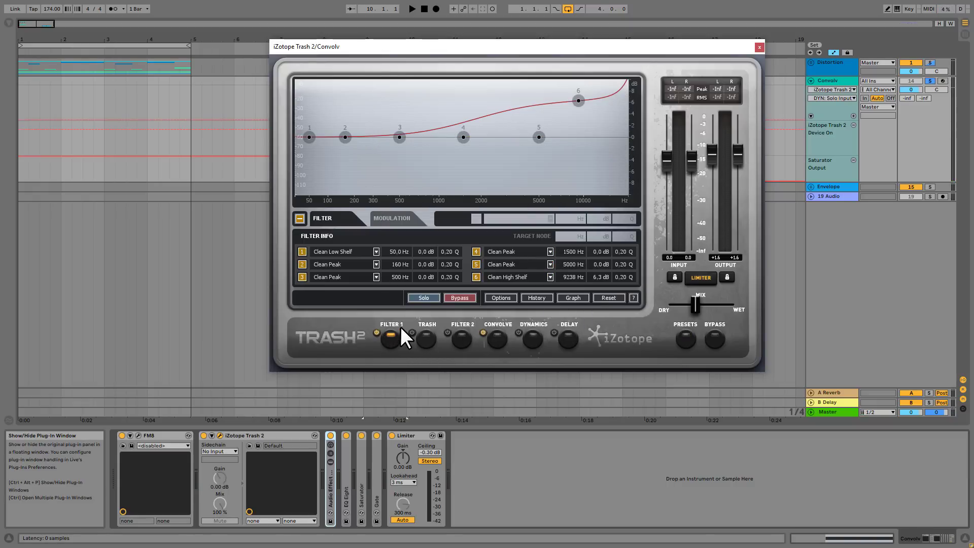
{"action": "mouse_move", "coordinate": [497, 354]}
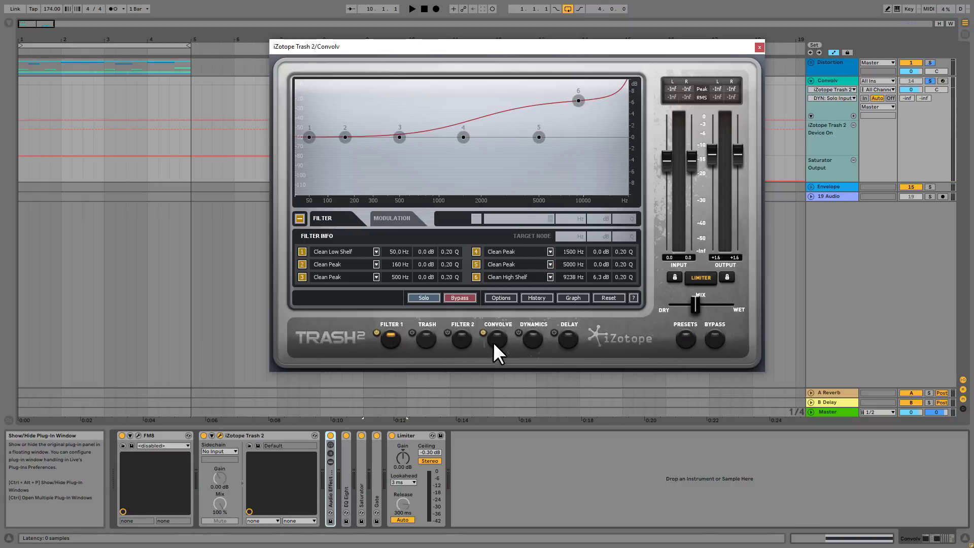
{"action": "left_click", "coordinate": [497, 339]}
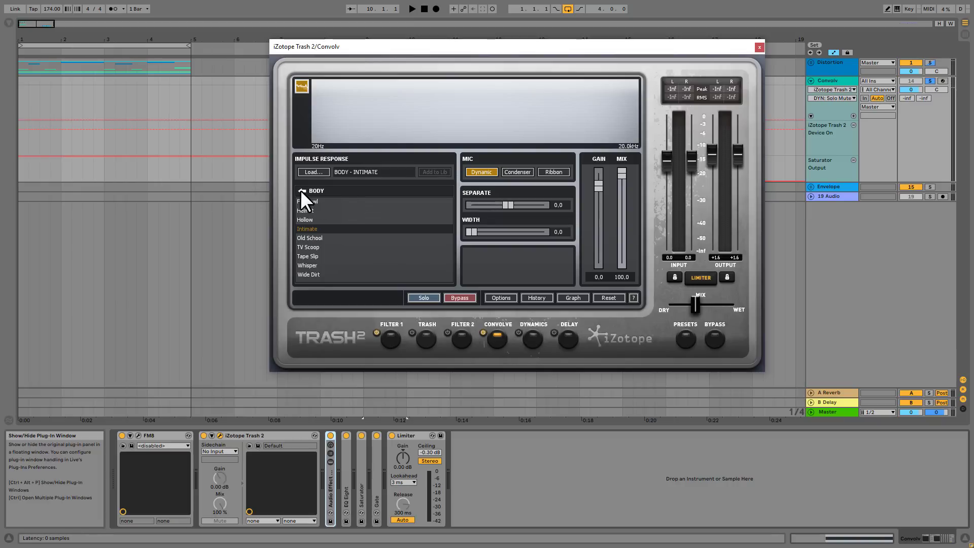
{"action": "mouse_move", "coordinate": [327, 246]}
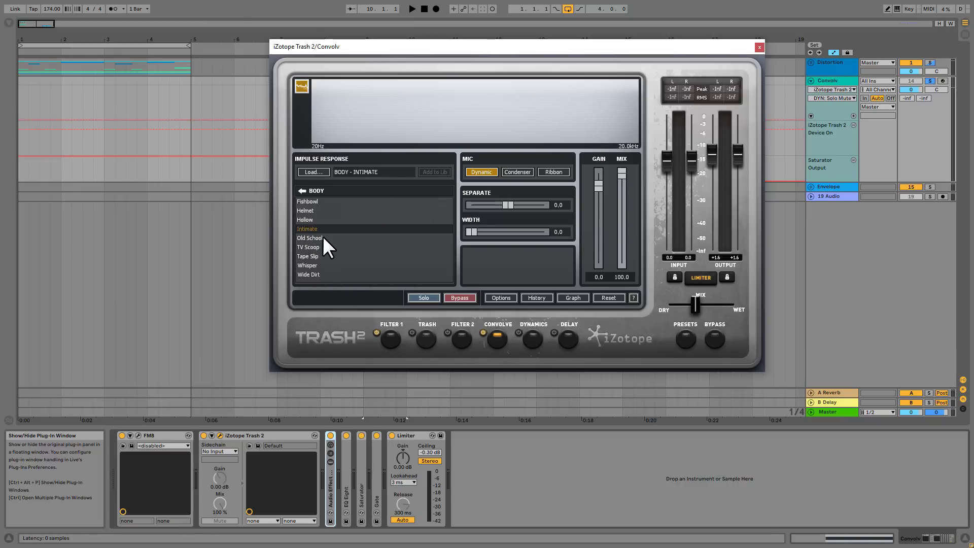
{"action": "mouse_move", "coordinate": [403, 229]}
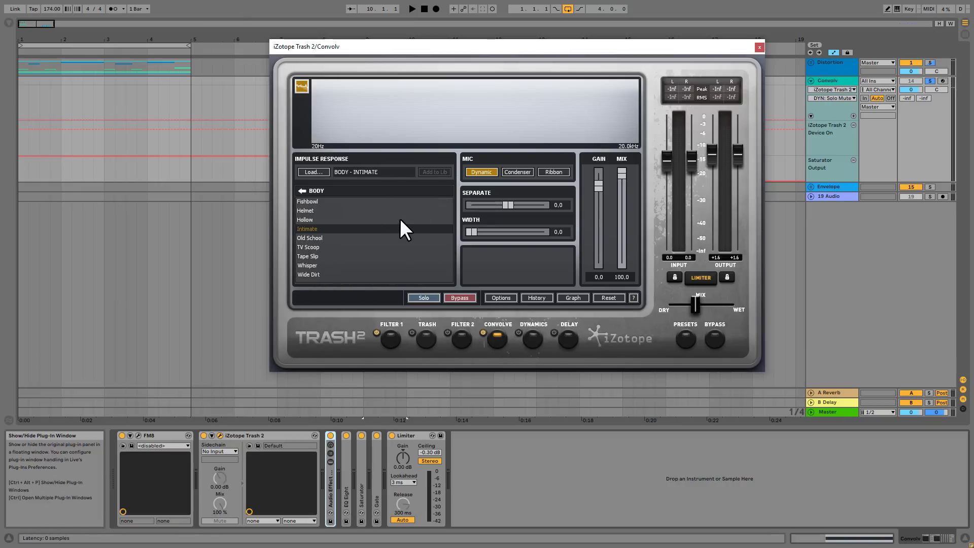
Choose the Body – Intimate impulse, push Mix fully wet, then return it to halfway.
{"action": "left_click", "coordinate": [412, 9]}
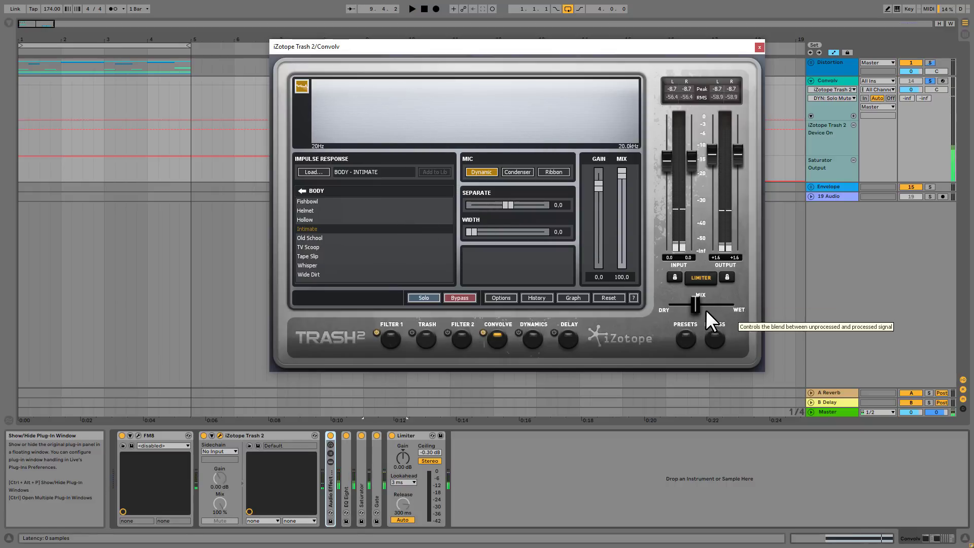
{"action": "left_click_drag", "start_coordinate": [695, 305], "coordinate": [729, 304]}
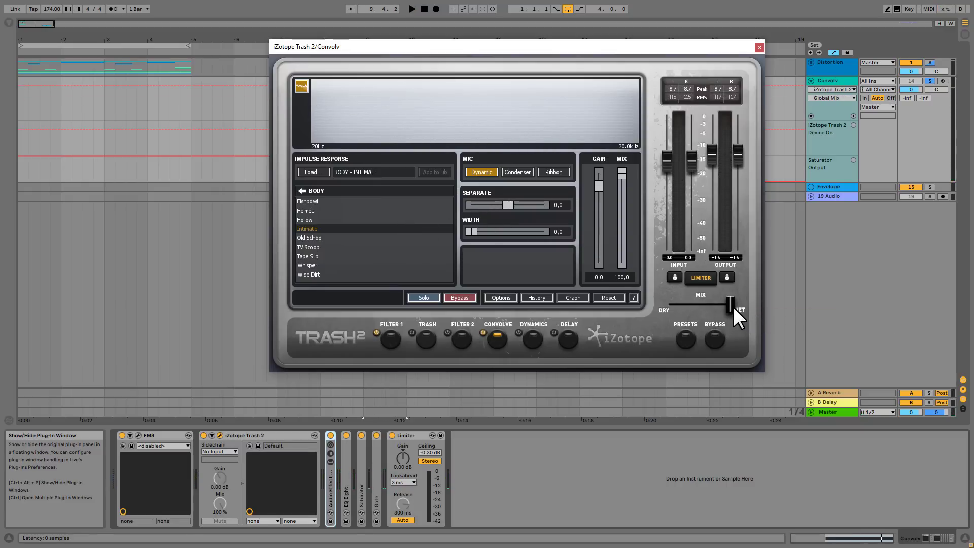
{"action": "left_click", "coordinate": [412, 8]}
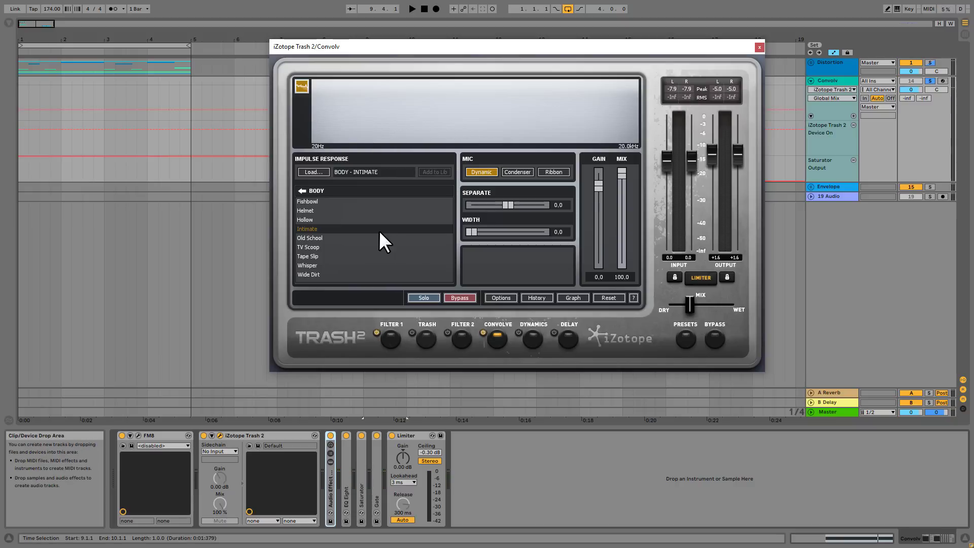
Load MBG_140_C_BASS_033 from Sample Pack > LOOPMASTERS > SCARY_MONSTERS > MBG_BASS_SOUNDS as the impulse.
{"action": "left_click", "coordinate": [313, 173]}
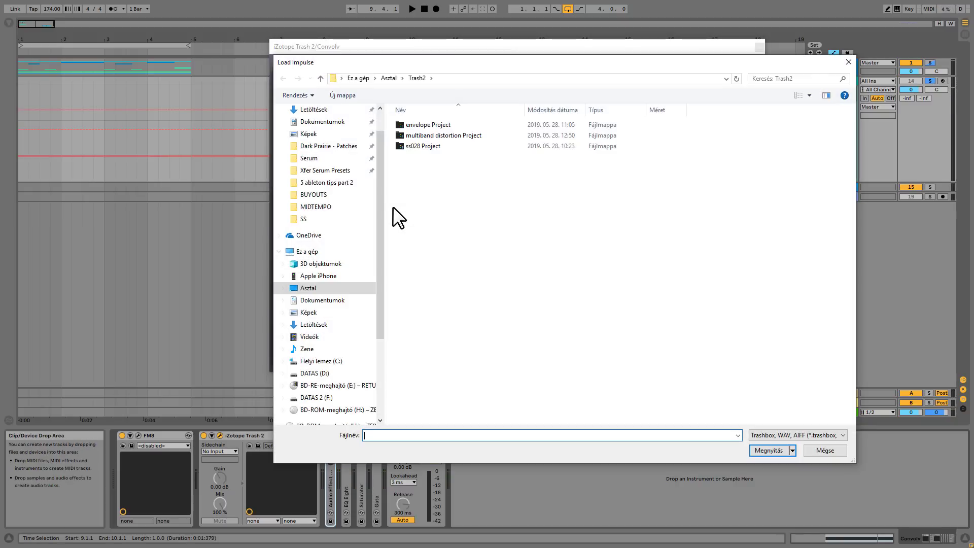
{"action": "left_click", "coordinate": [316, 348]}
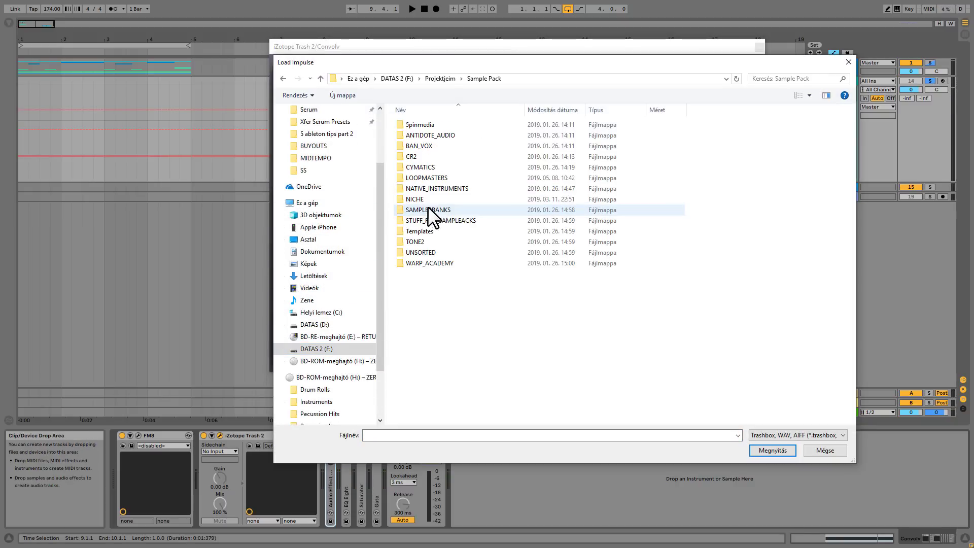
{"action": "double_click", "coordinate": [427, 178]}
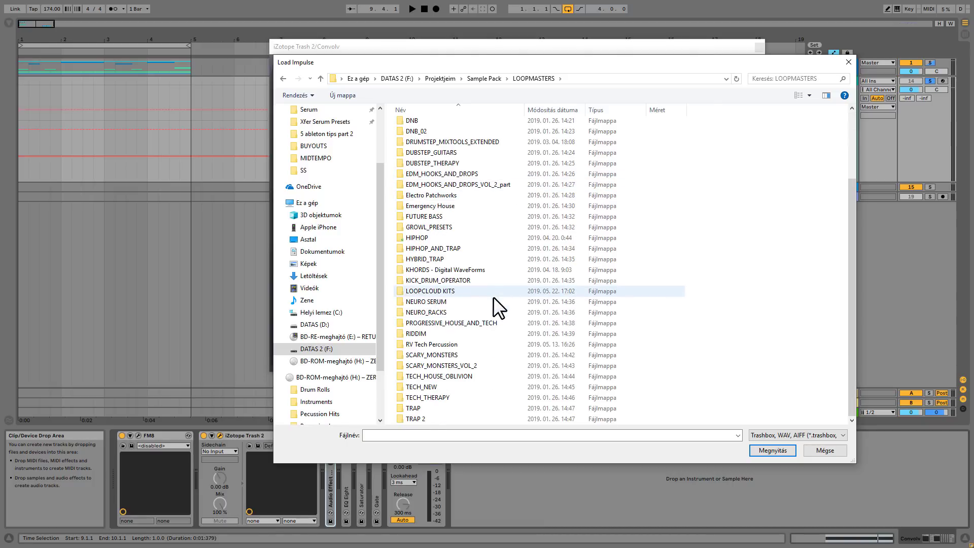
{"action": "double_click", "coordinate": [437, 355]}
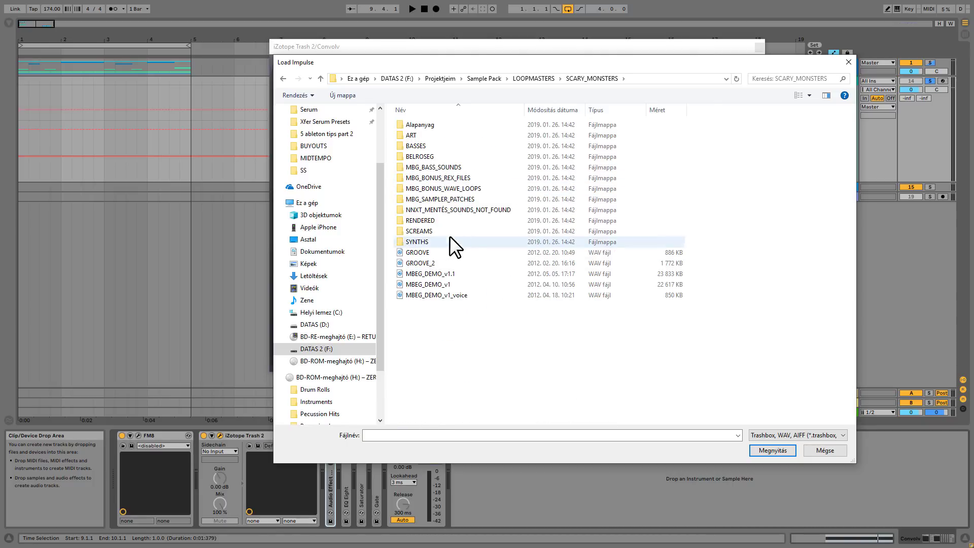
{"action": "left_click", "coordinate": [433, 167]}
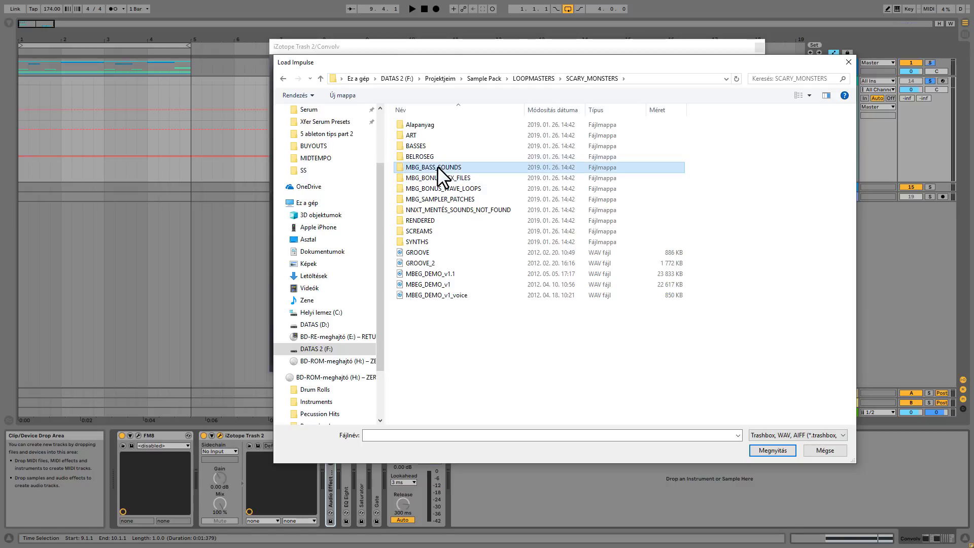
{"action": "left_click", "coordinate": [771, 449]}
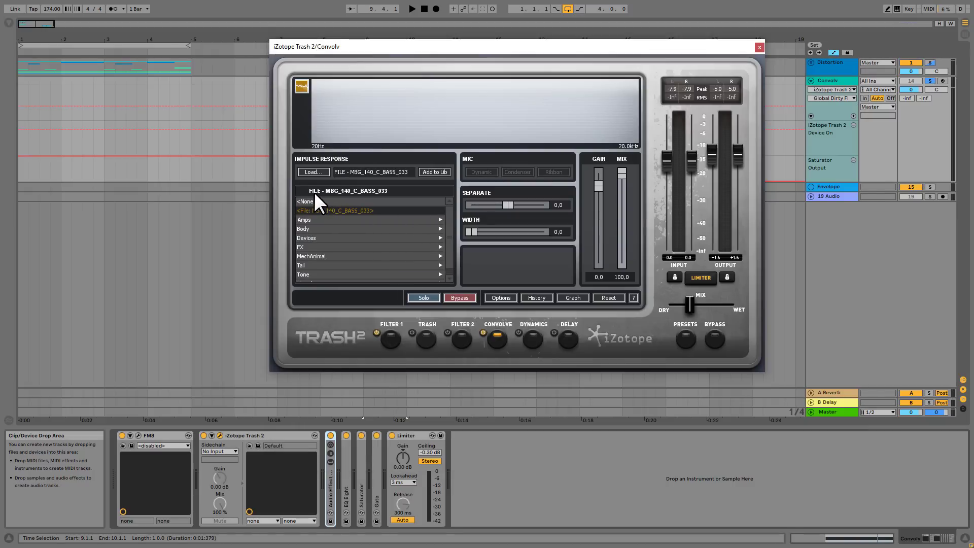
{"action": "mouse_move", "coordinate": [353, 198]}
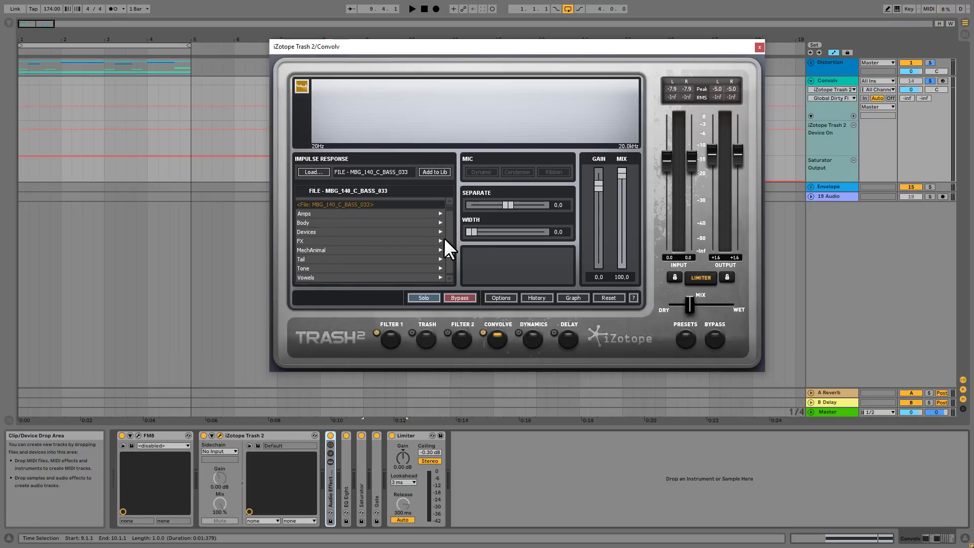
Leave the Convolv Trash 2 window and move to the NOISIA OH OH BASS track.
{"action": "left_click", "coordinate": [411, 9]}
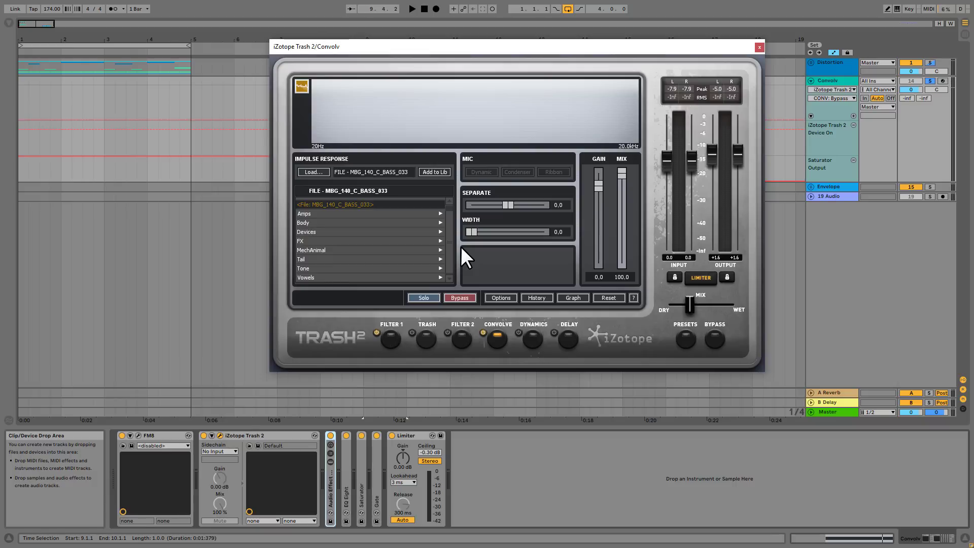
{"action": "mouse_move", "coordinate": [665, 155]}
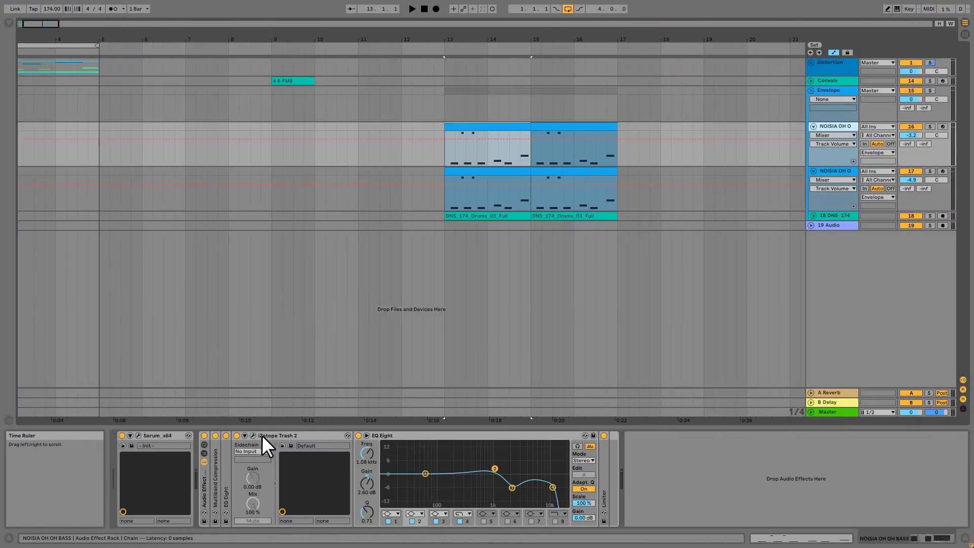
Show the bass track's Trash 2 window with Filter 1's Clean LP node at 20000 Hz.
{"action": "left_click", "coordinate": [261, 436]}
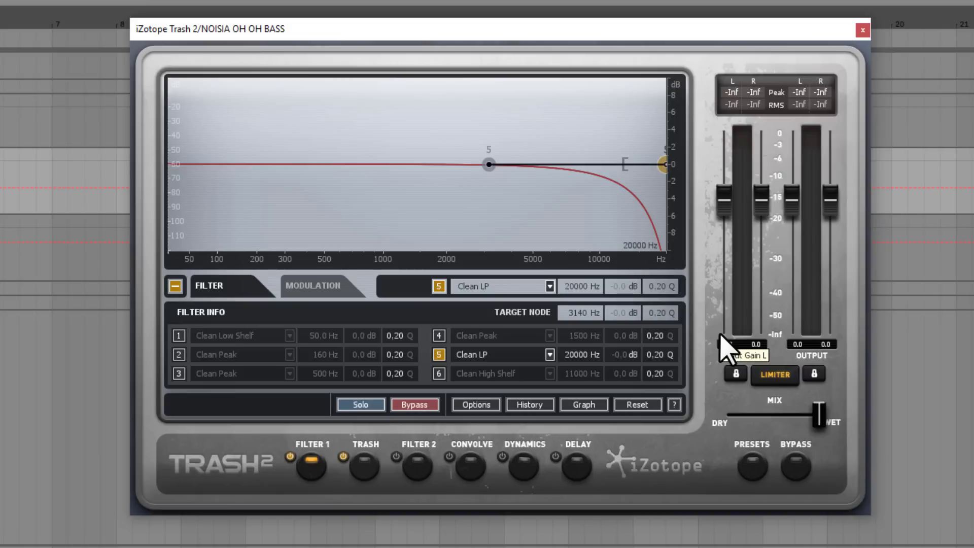
{"action": "mouse_move", "coordinate": [317, 304]}
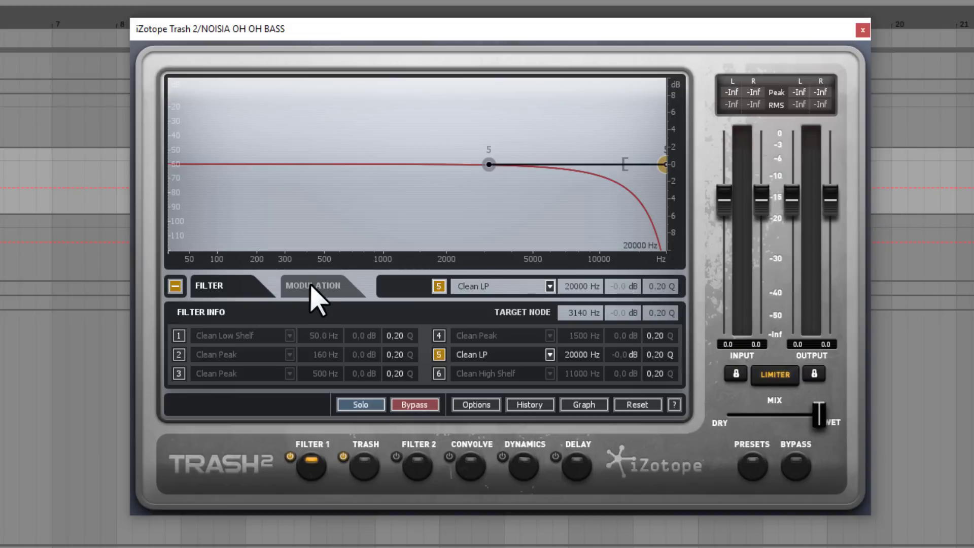
Set the Clean LP filter's modulation from Off to Envelope with a −5.3 dB threshold.
{"action": "left_click", "coordinate": [317, 286]}
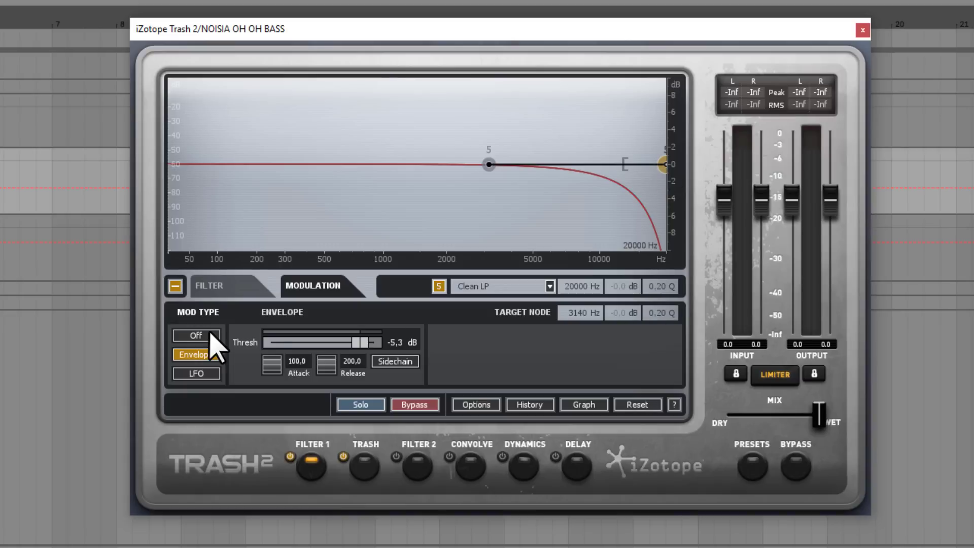
{"action": "left_click", "coordinate": [195, 335]}
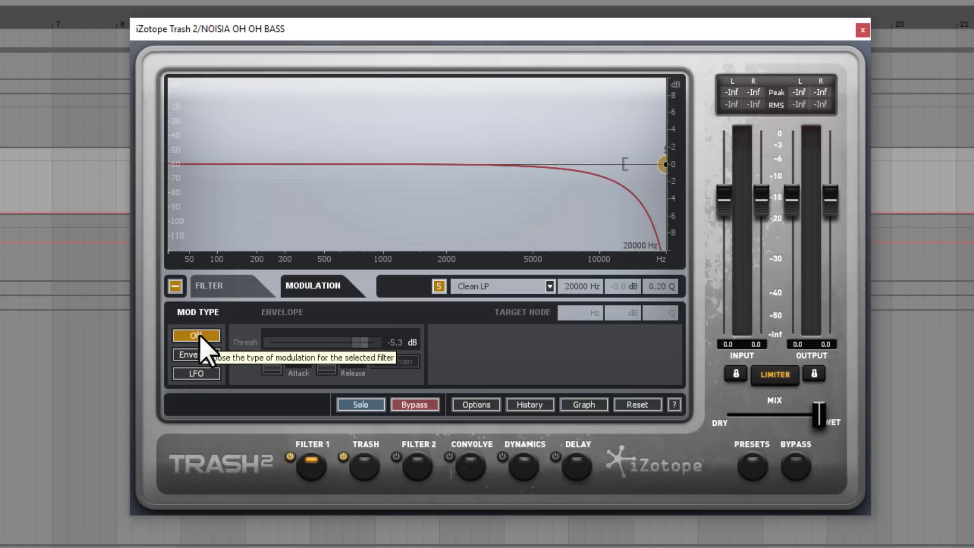
{"action": "left_click", "coordinate": [196, 354]}
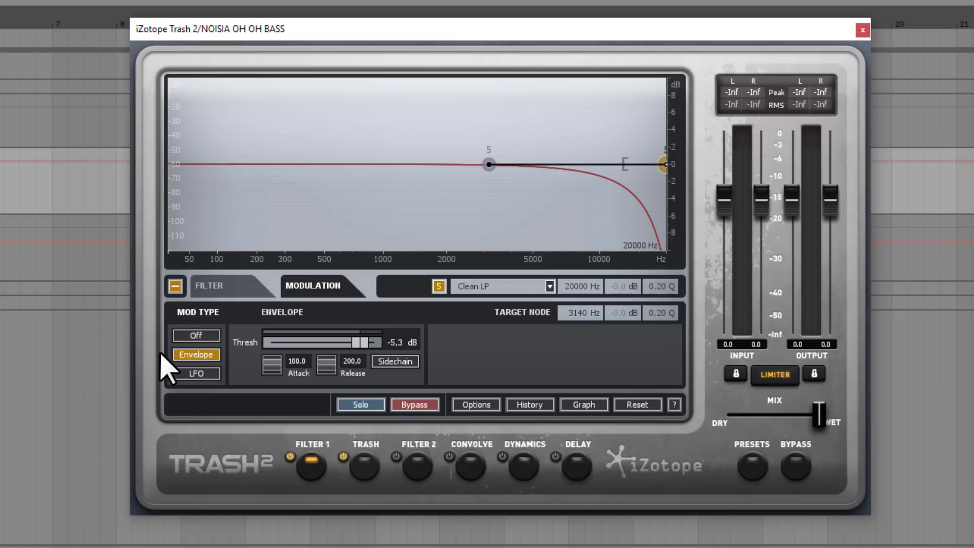
{"action": "mouse_move", "coordinate": [664, 181]}
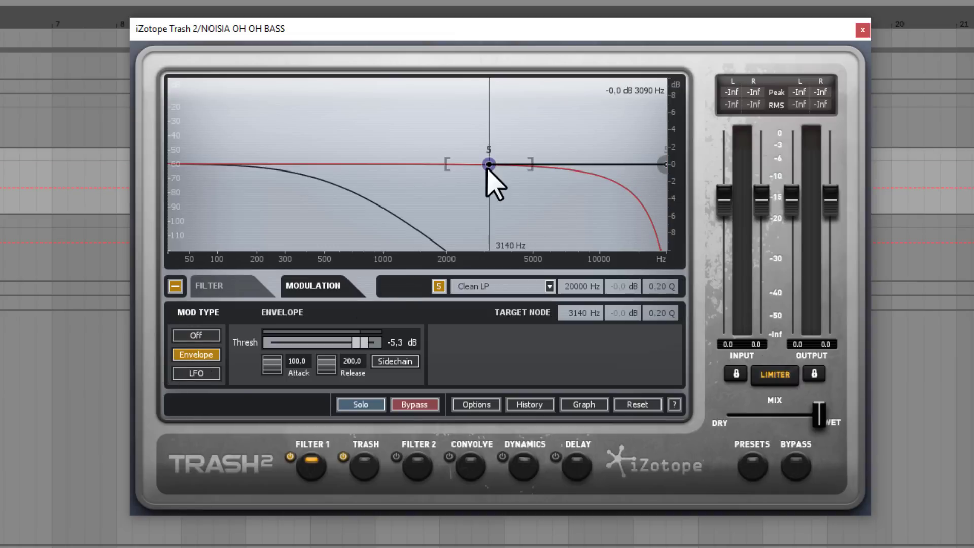
{"action": "mouse_move", "coordinate": [383, 366]}
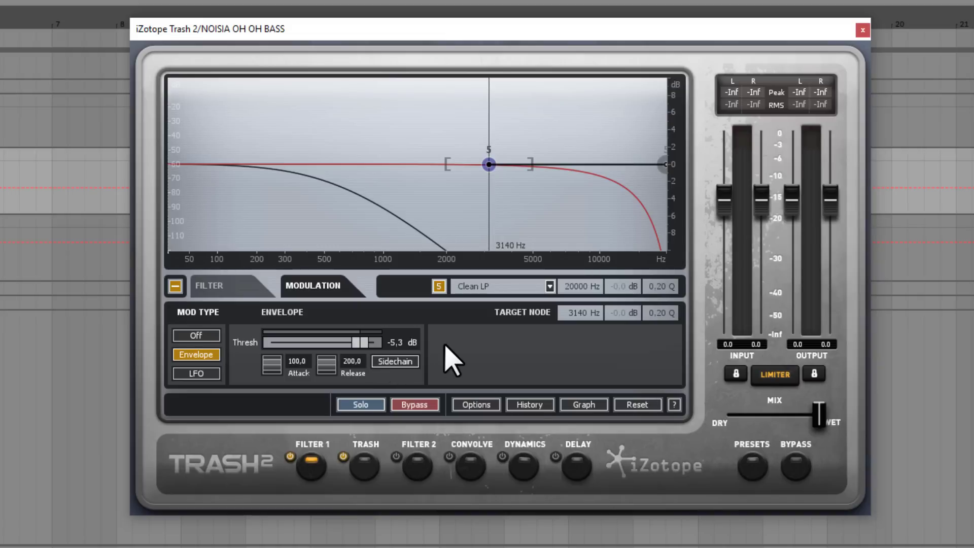
{"action": "mouse_move", "coordinate": [509, 360]}
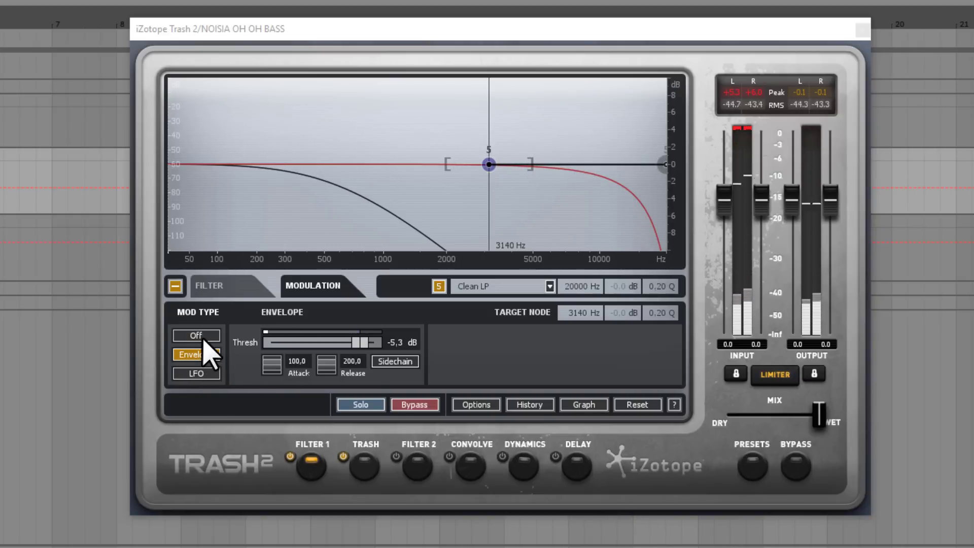
{"action": "left_click", "coordinate": [196, 336]}
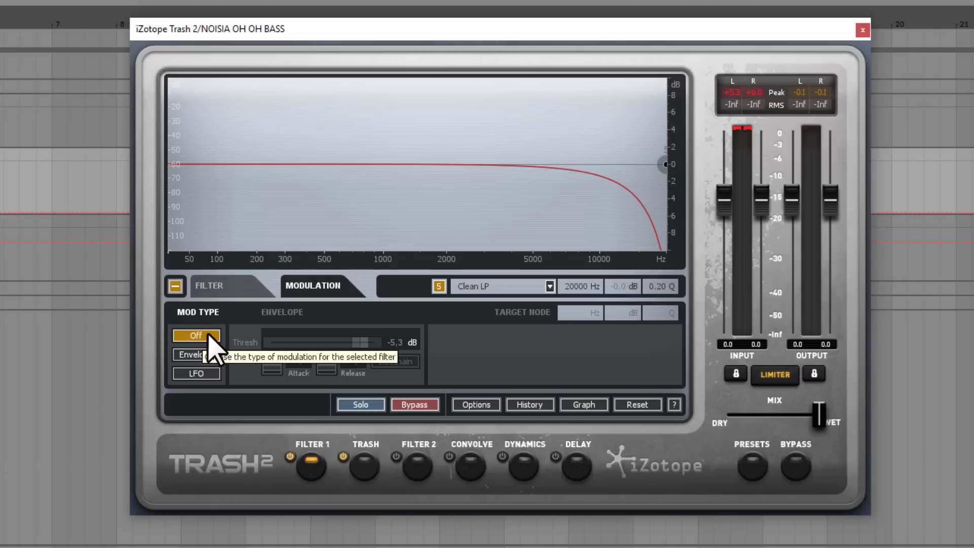
{"action": "left_click", "coordinate": [196, 354]}
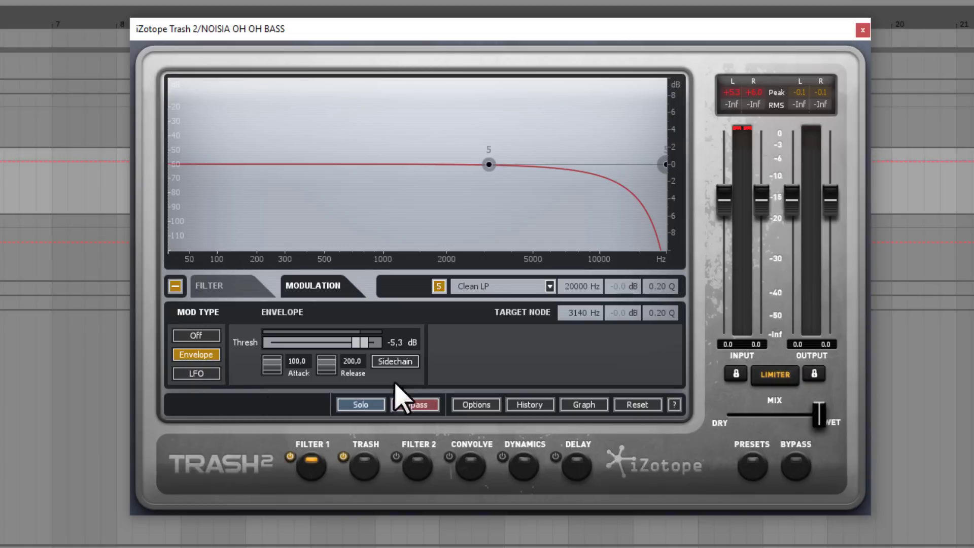
{"action": "left_click", "coordinate": [415, 405]}
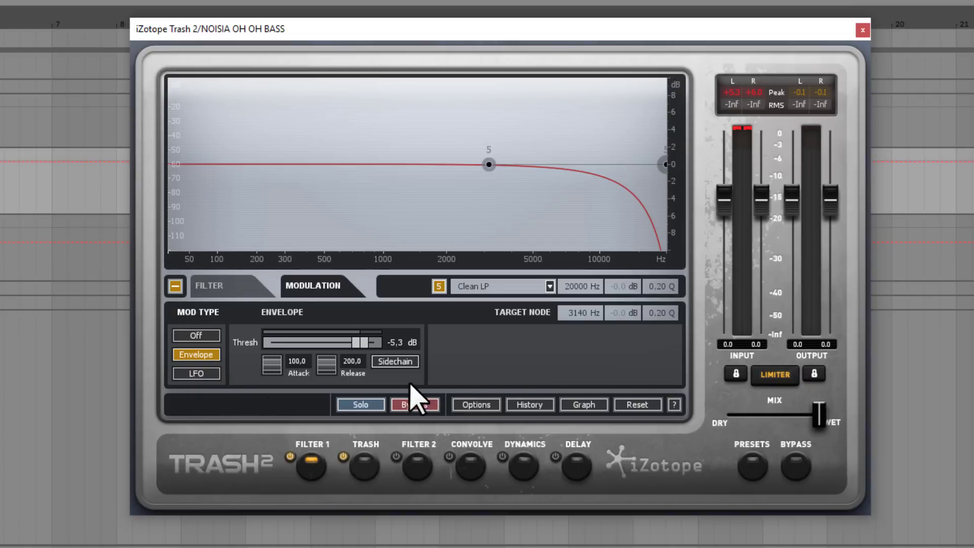